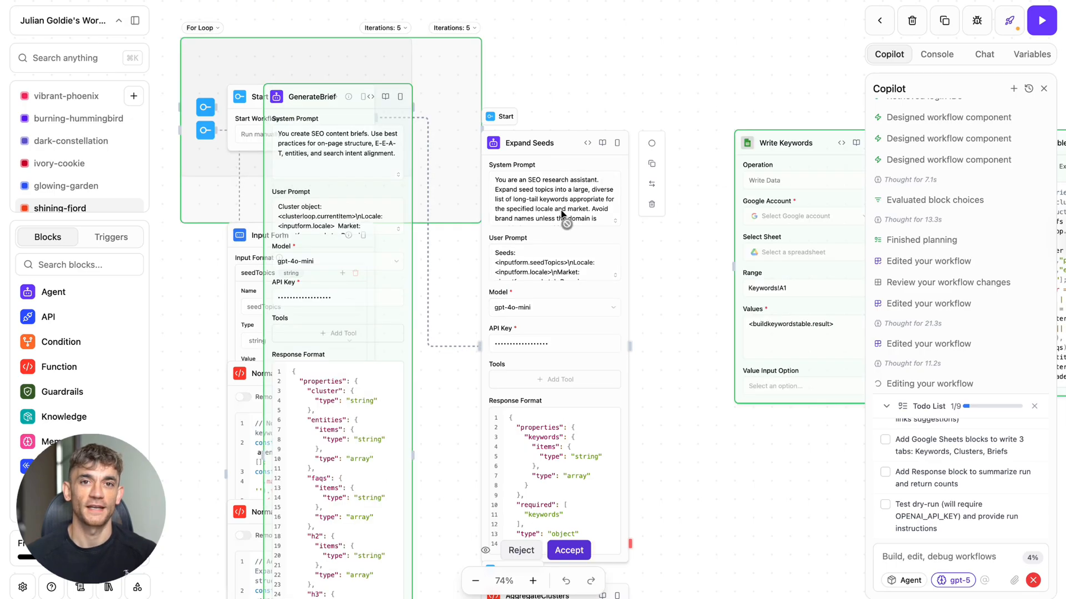
Accept Copilot's proposed SEO research workflow changes and review the whole canvas.
left_click(568, 551)
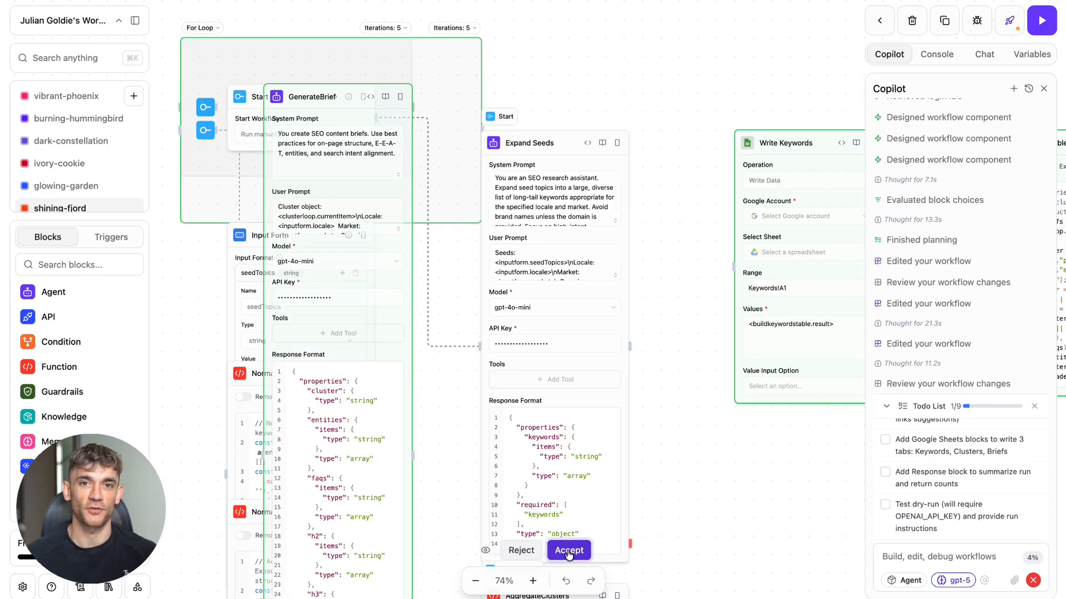
left_click(569, 549)
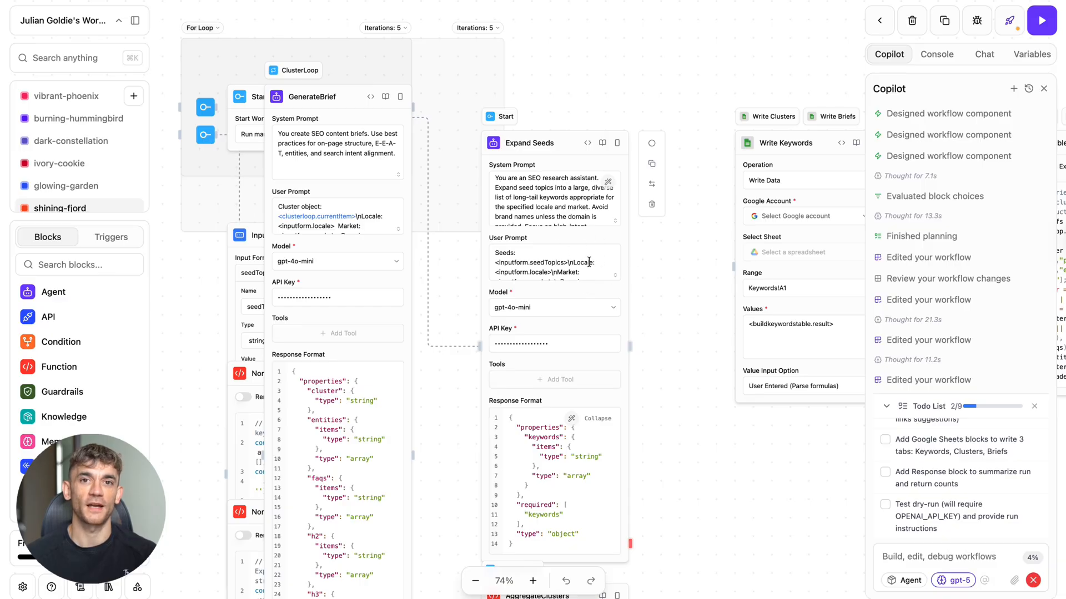
left_click(475, 581)
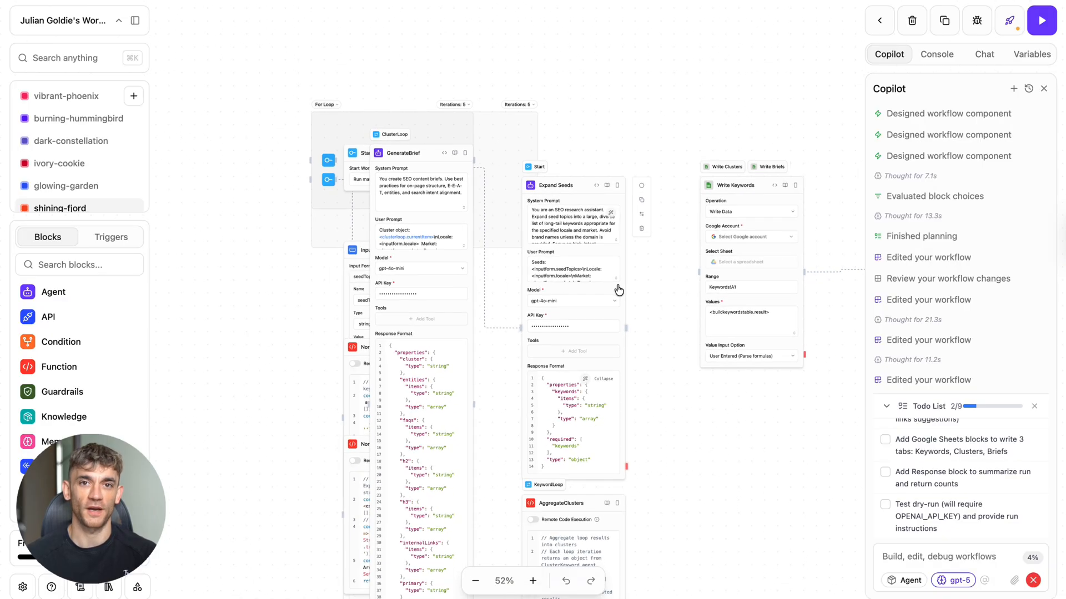
left_click(478, 582)
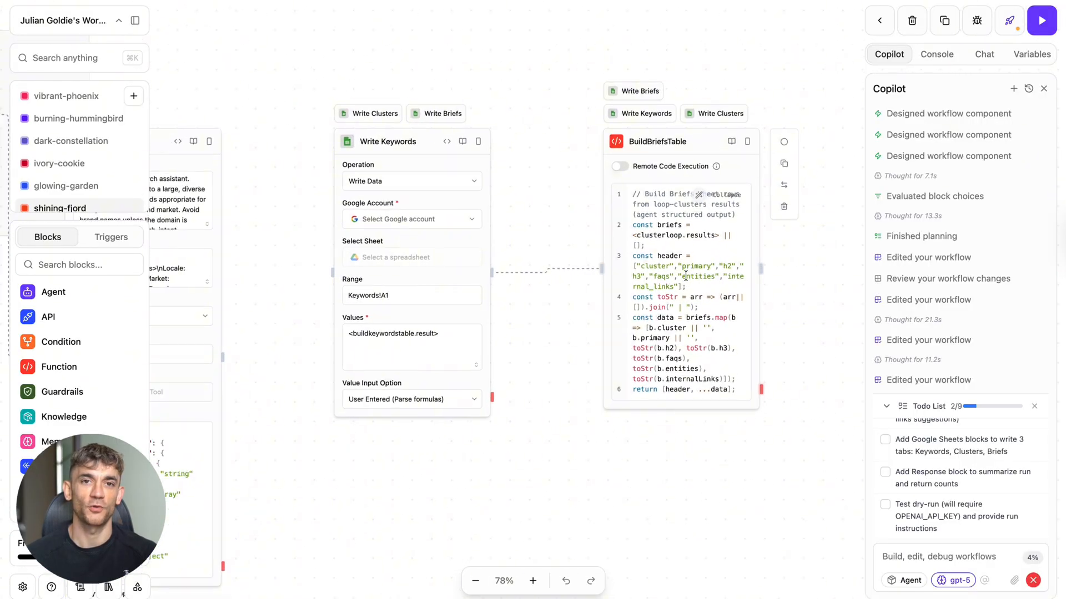
left_click(532, 581)
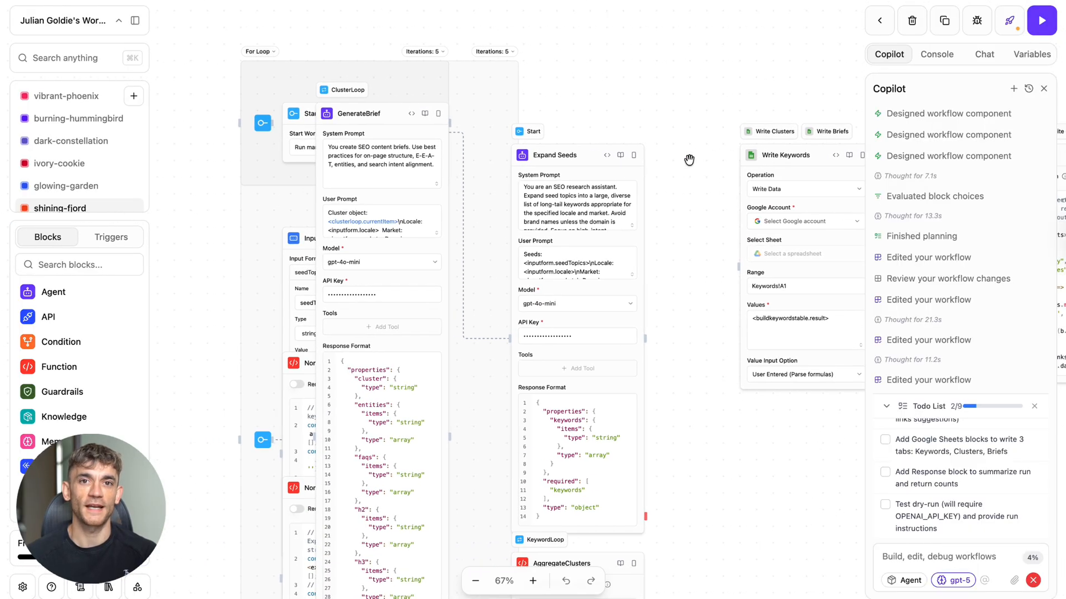
left_click(532, 582)
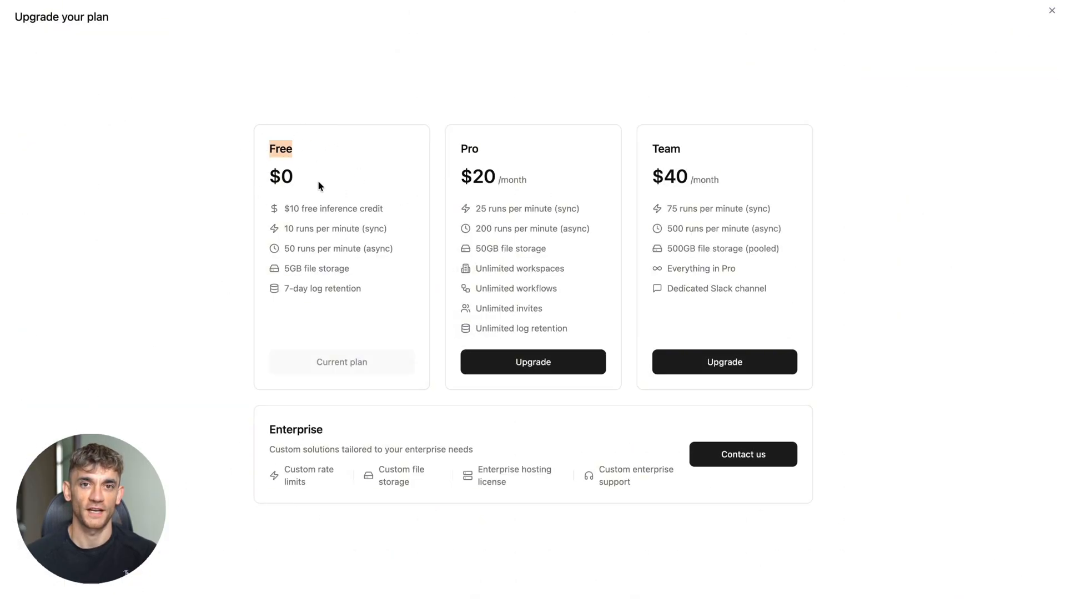
mouse_move(154, 104)
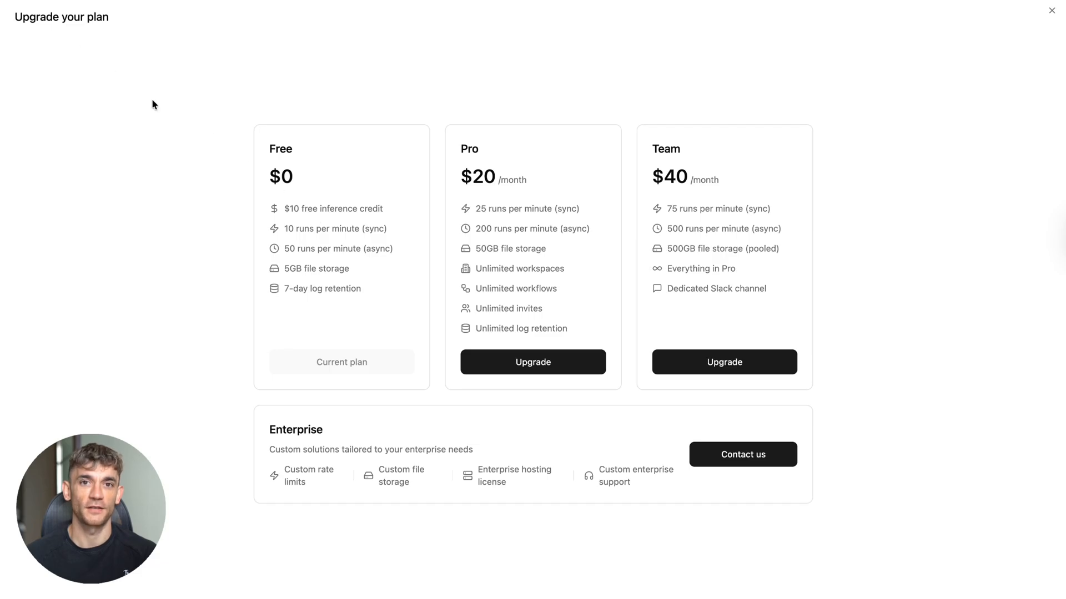
Dismiss the plan upgrade offer after reviewing pricing.
left_click(1051, 10)
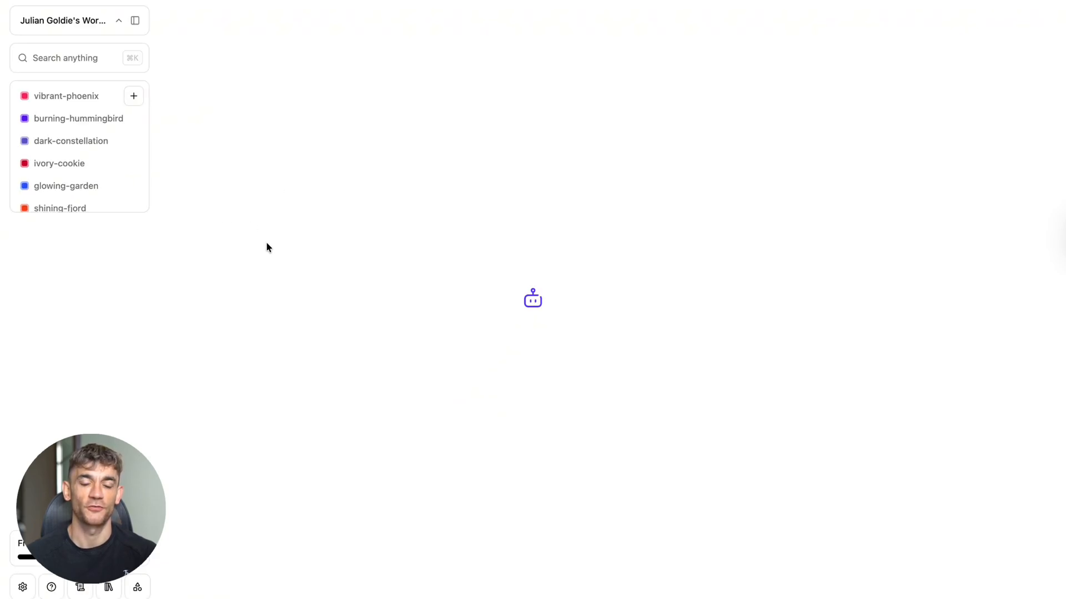
Start a blank workflow and switch the Copilot model to gpt-5.
left_click(78, 119)
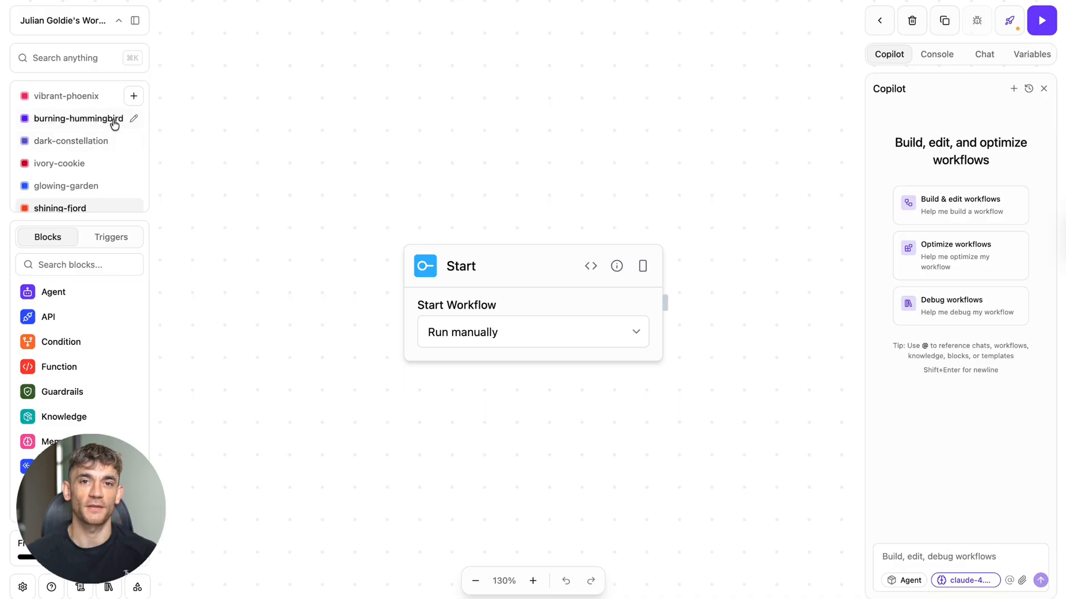
mouse_move(879, 63)
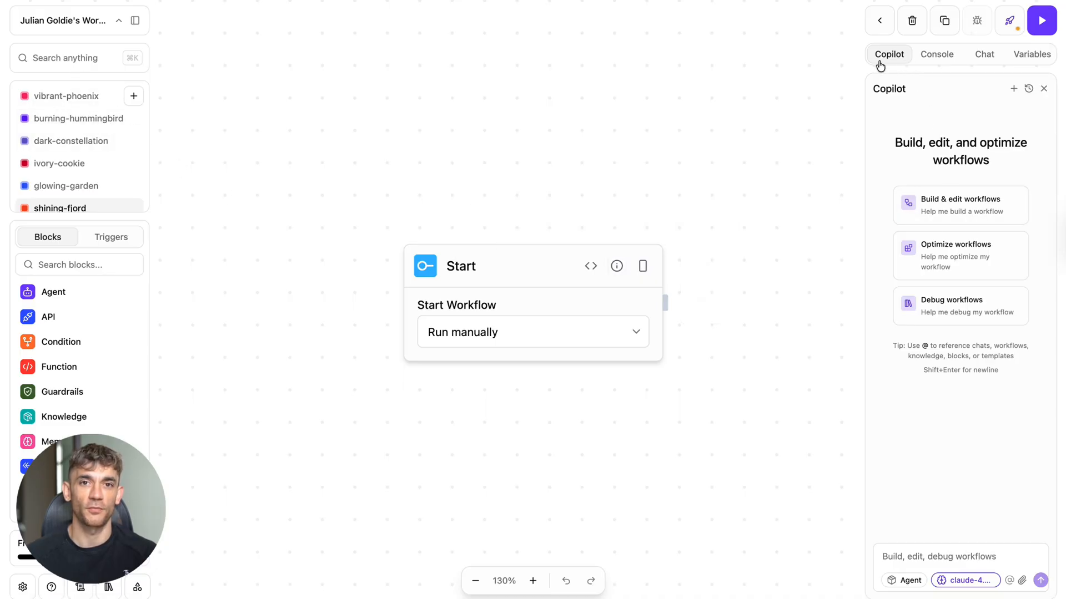
mouse_move(964, 161)
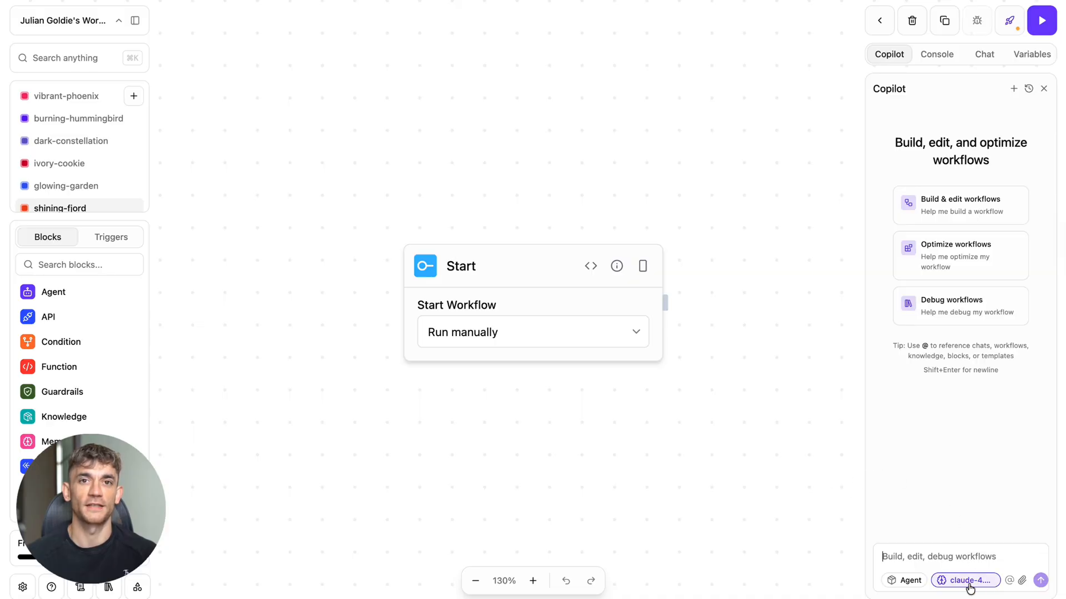
left_click(965, 580)
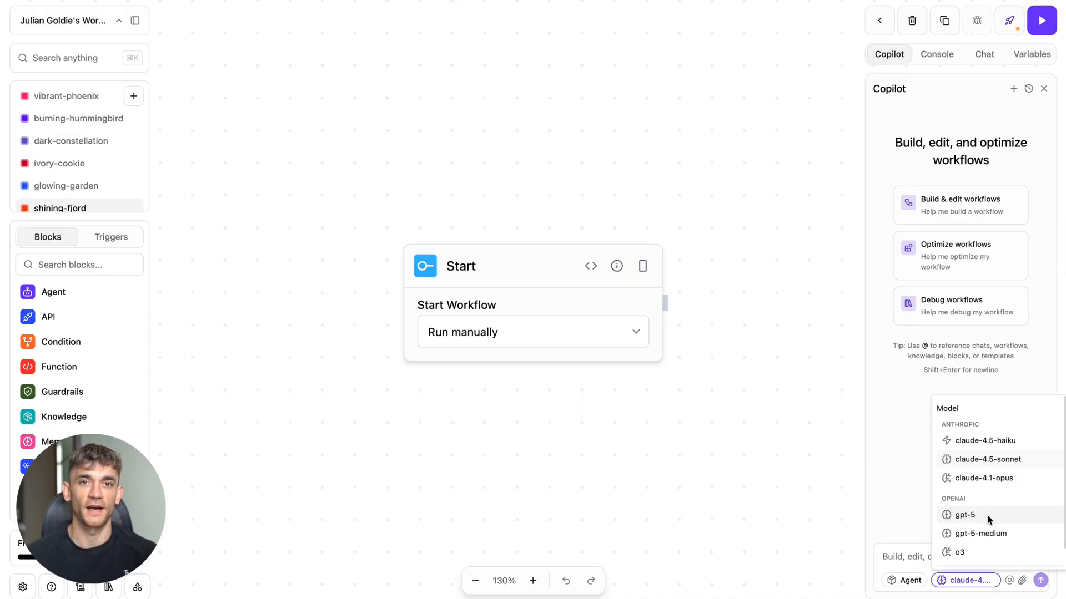
left_click(965, 515)
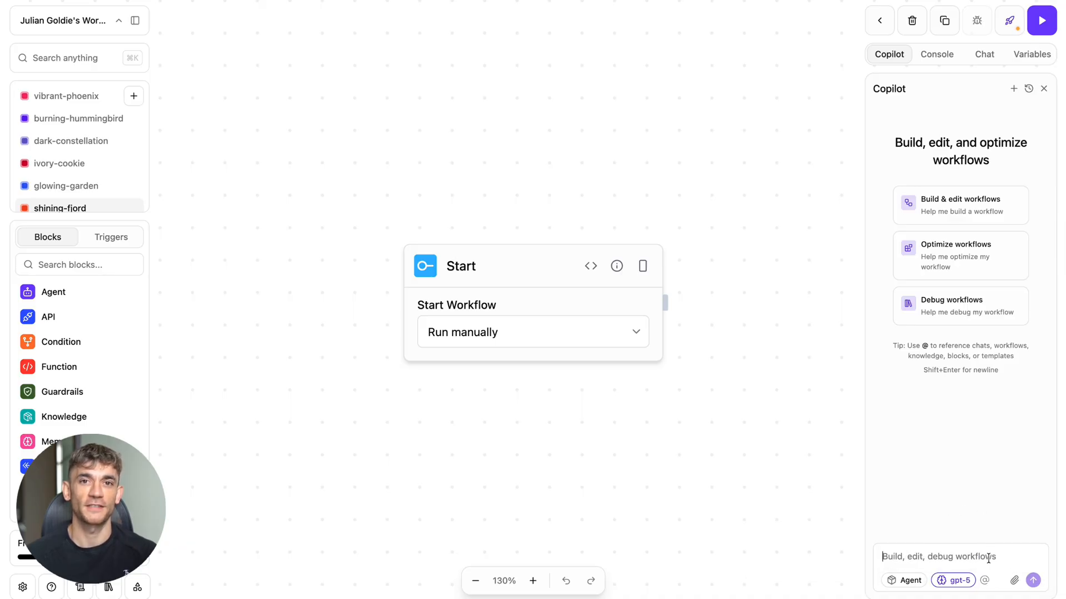
Ask Copilot to create a workflow automating keyword research and SEO content planning using AI.
type("\"Create a workflow that automates keyword research and SEO content planning using AI.\"")
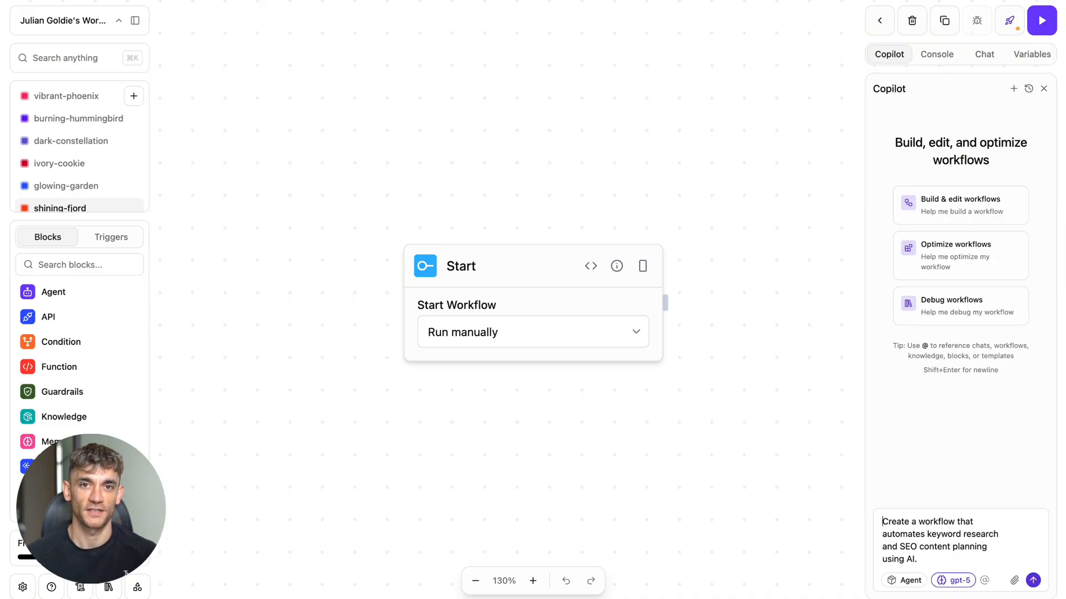
left_click(1034, 581)
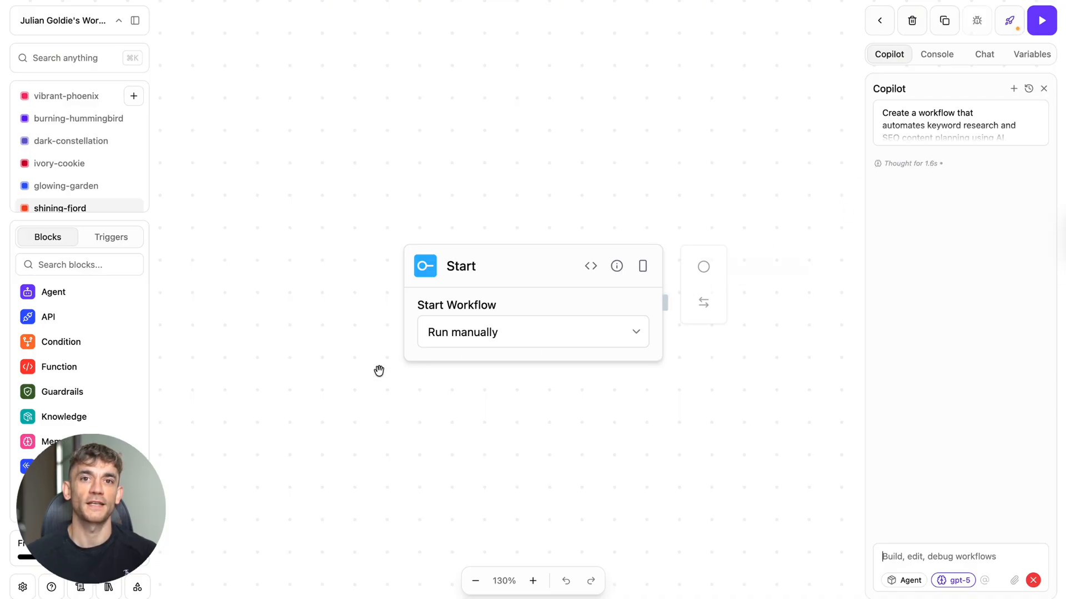
Read through Copilot's 10-item todo list and its questions on trigger, provider, output and scope.
scroll("down", 3)
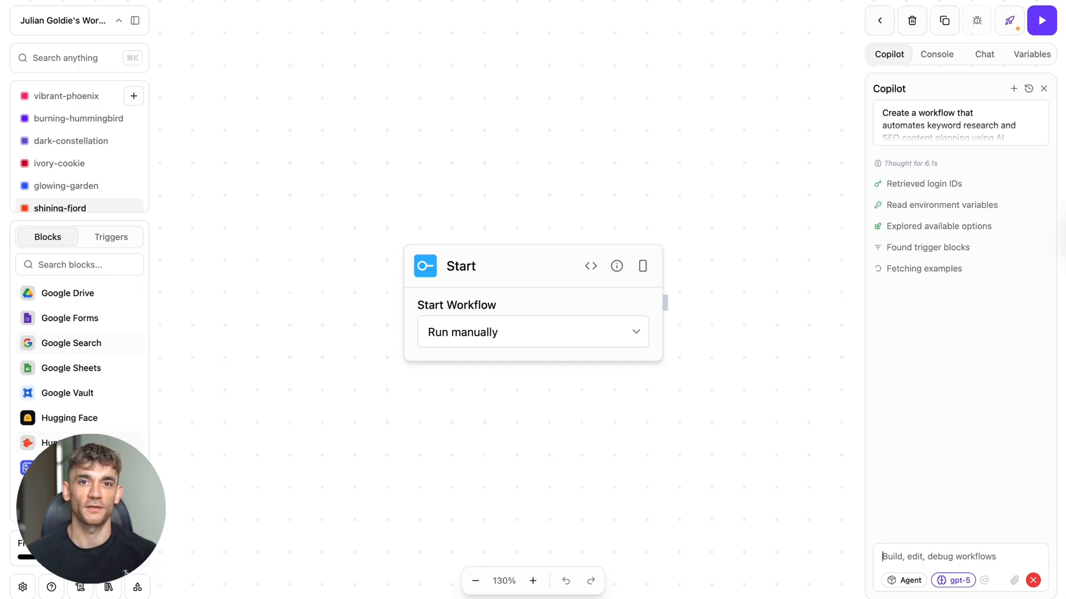
scroll("down", 3)
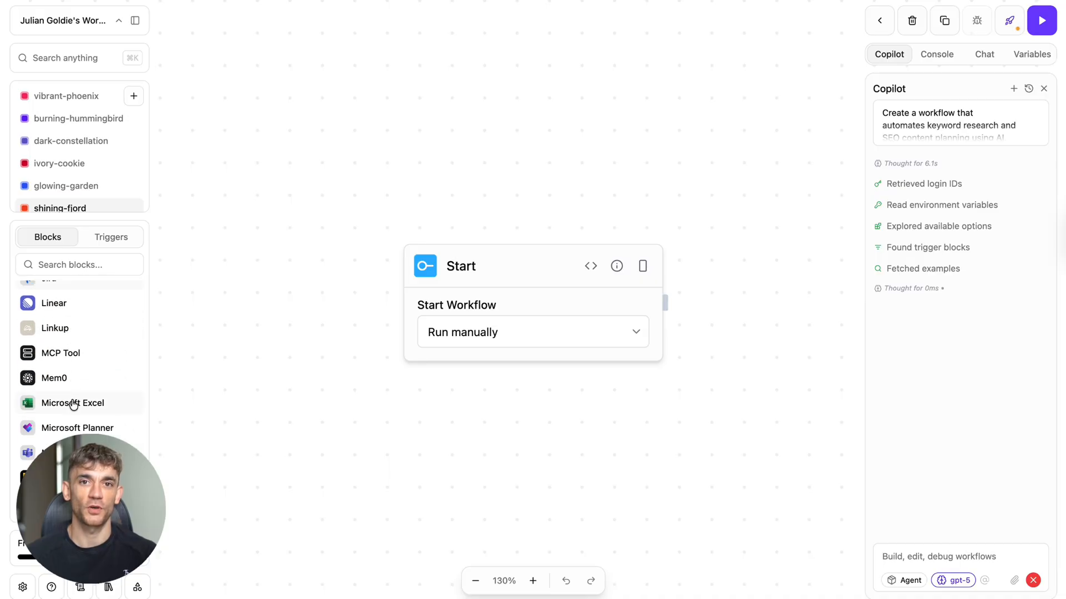
scroll("down", 3)
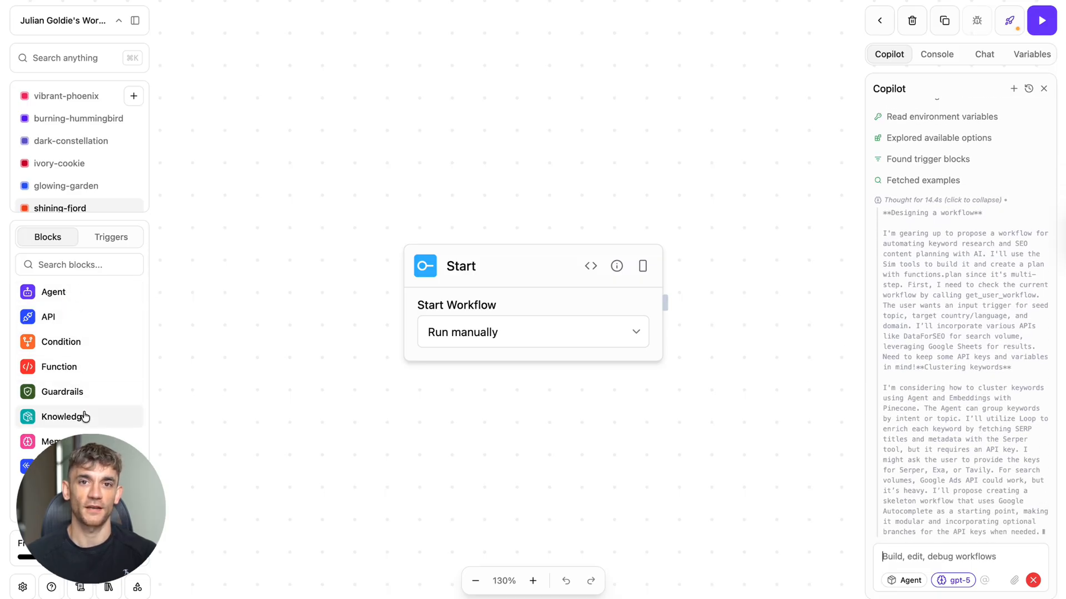
scroll("down", 3)
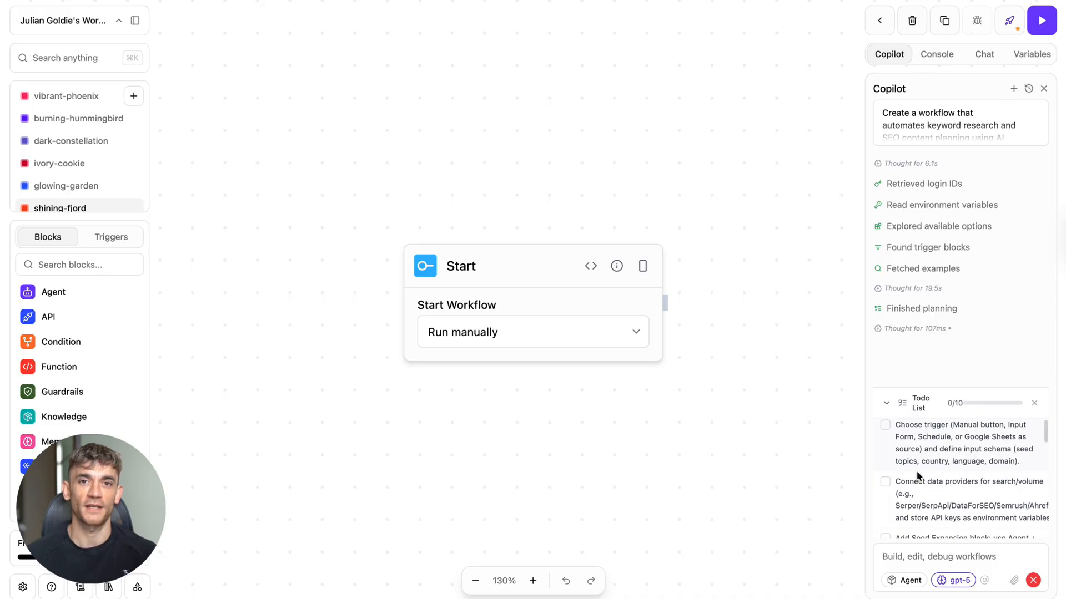
scroll("down", 3)
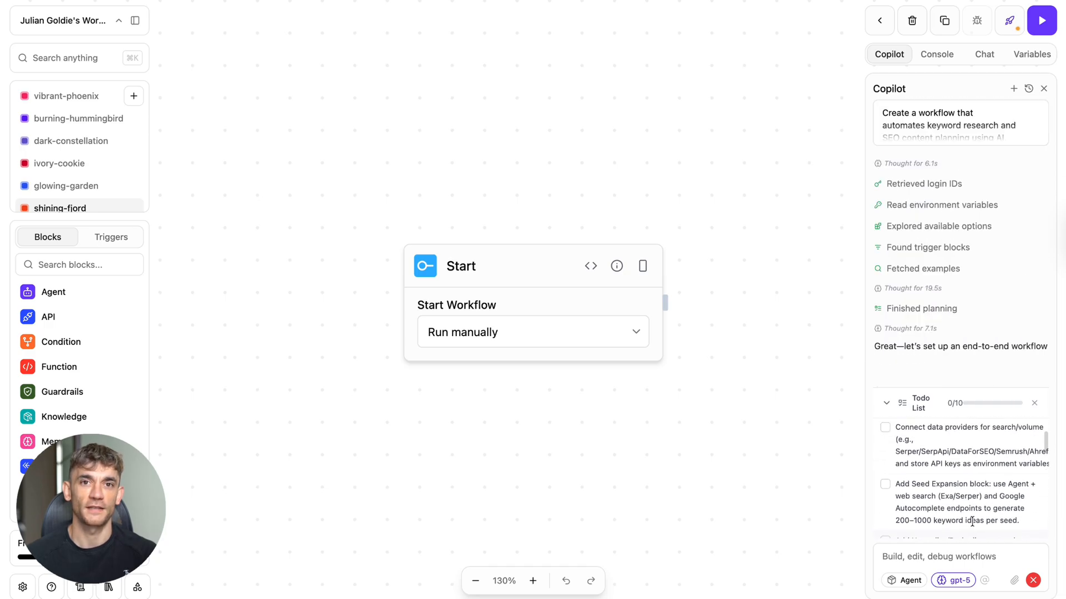
scroll("down", 3)
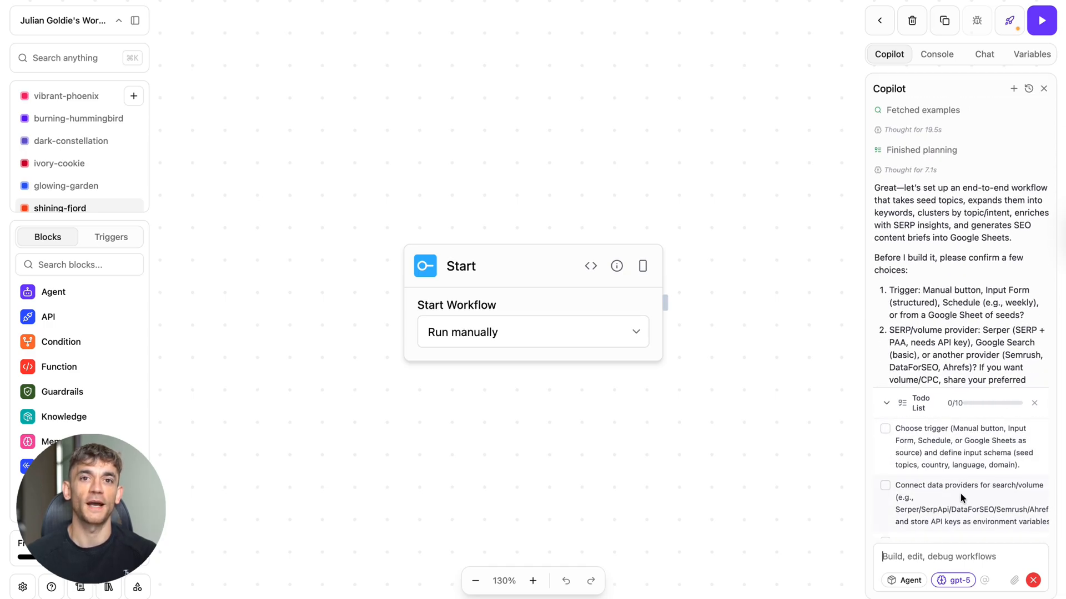
scroll("down", 3)
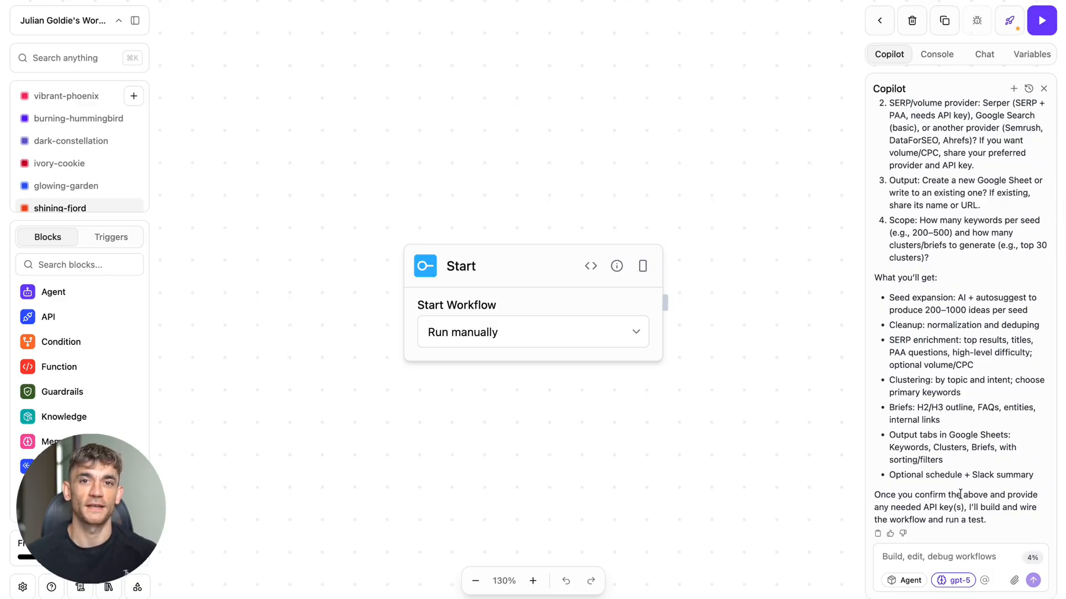
Reply 'go ahead' and accept the Input Form with seedTopics, locale, market and domain fields.
type("go ahead")
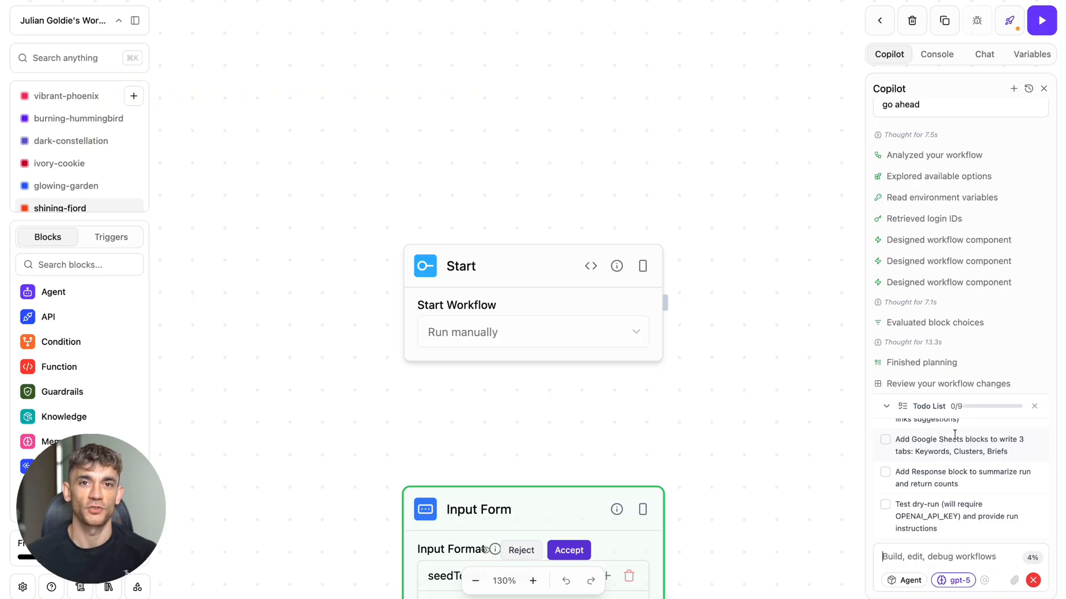
scroll("down", 3)
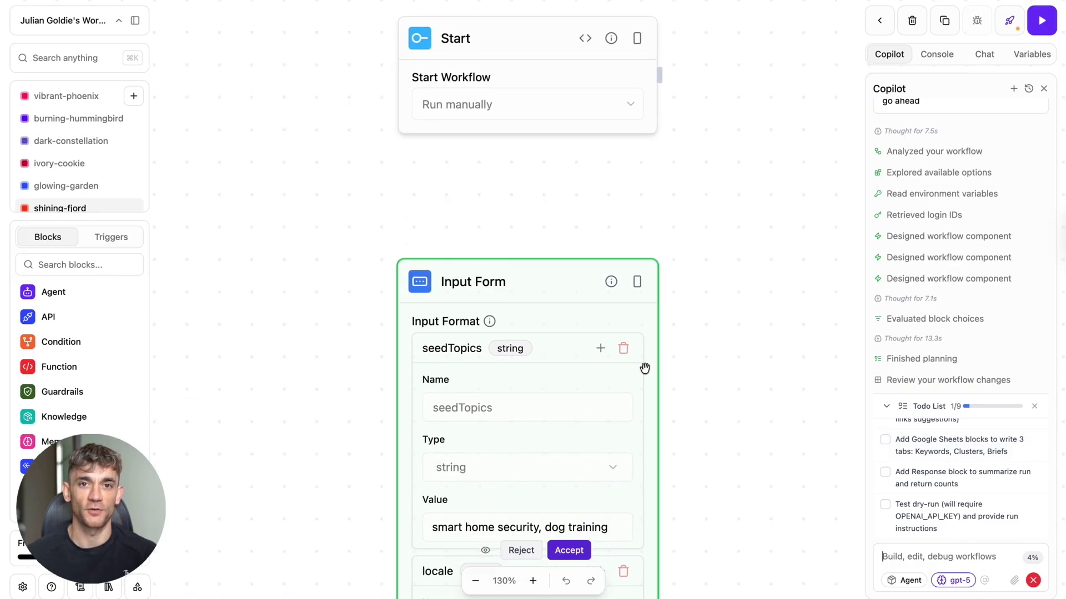
left_click(475, 581)
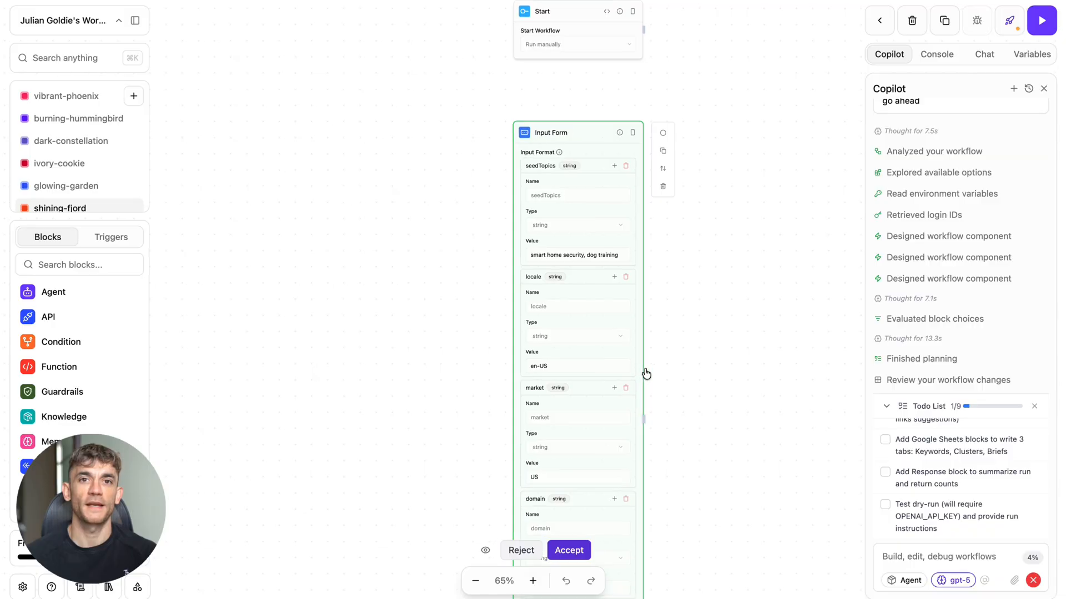
left_click(569, 550)
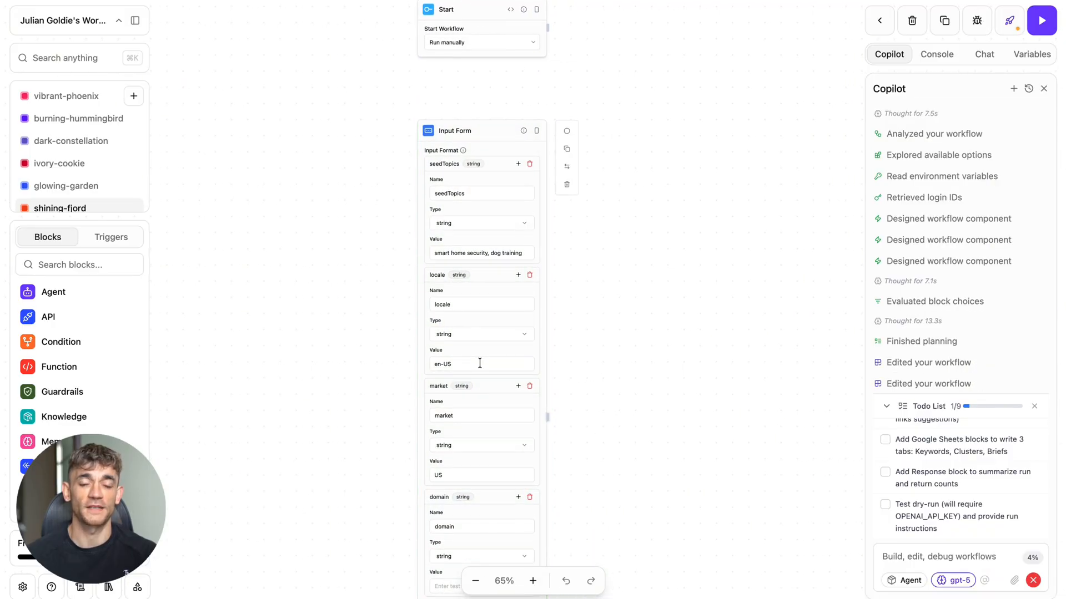
left_click(533, 581)
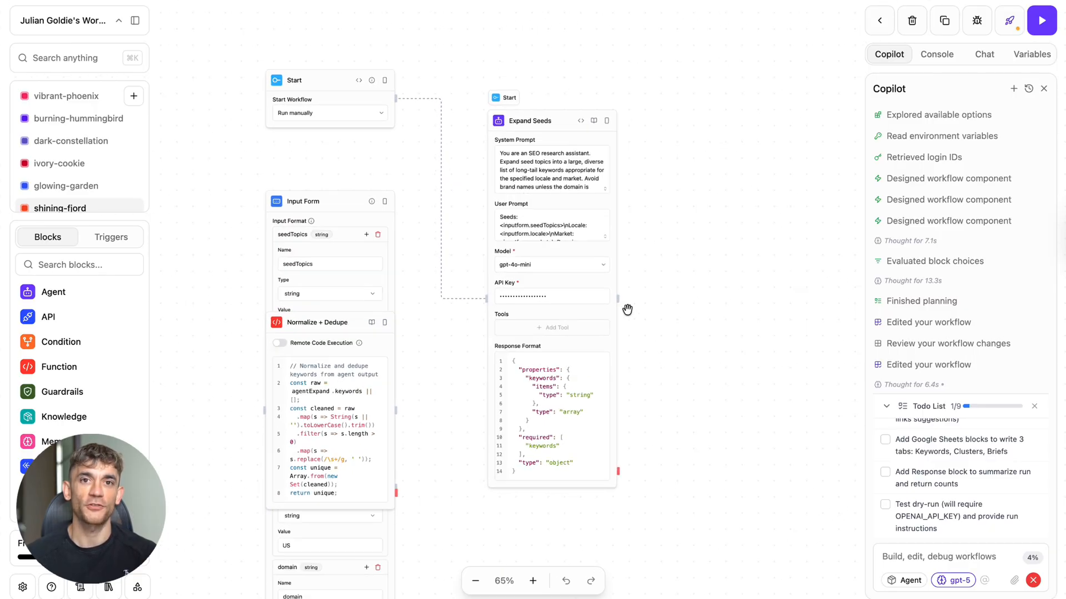
Accept Copilot's For Loop, NormalizeDedupe, GenerateBrief and Write Keywords/Clusters/Briefs Sheets blocks.
left_click(533, 581)
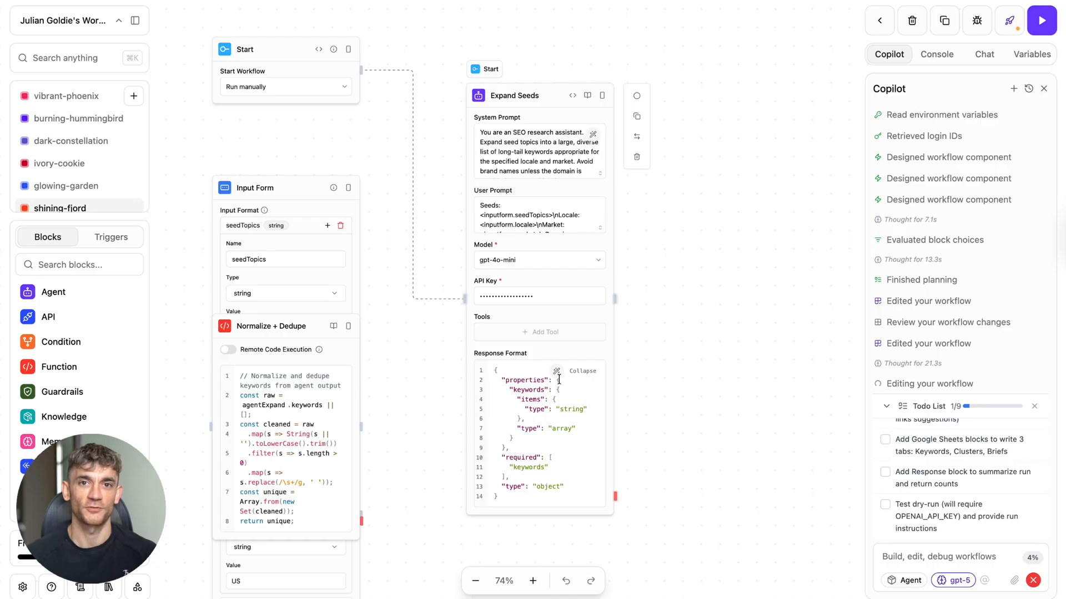
scroll("down", 3)
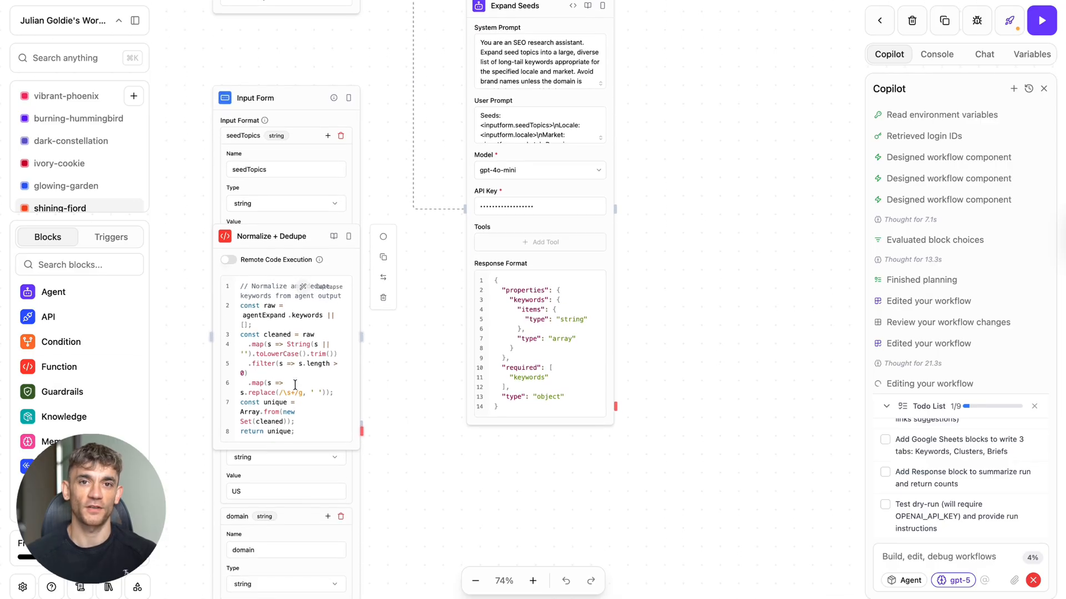
scroll("down", 3)
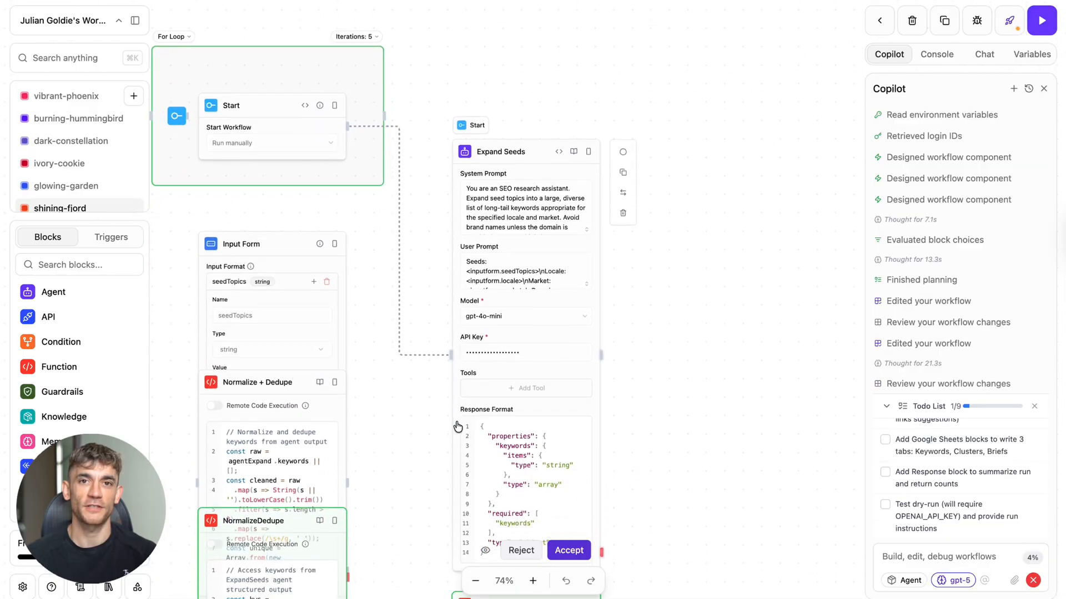
scroll("down", 3)
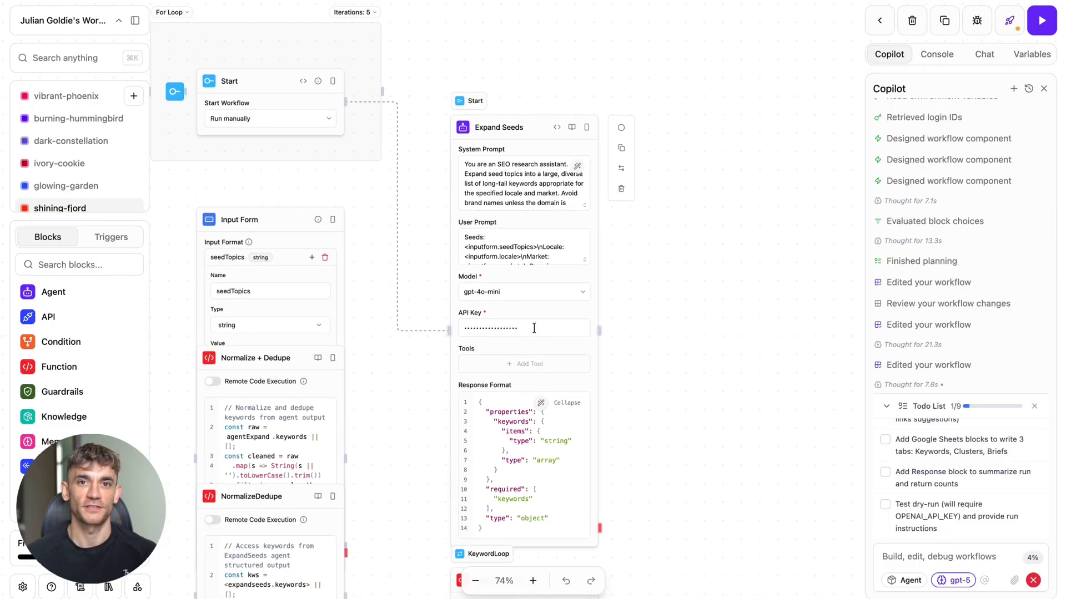
mouse_move(498, 357)
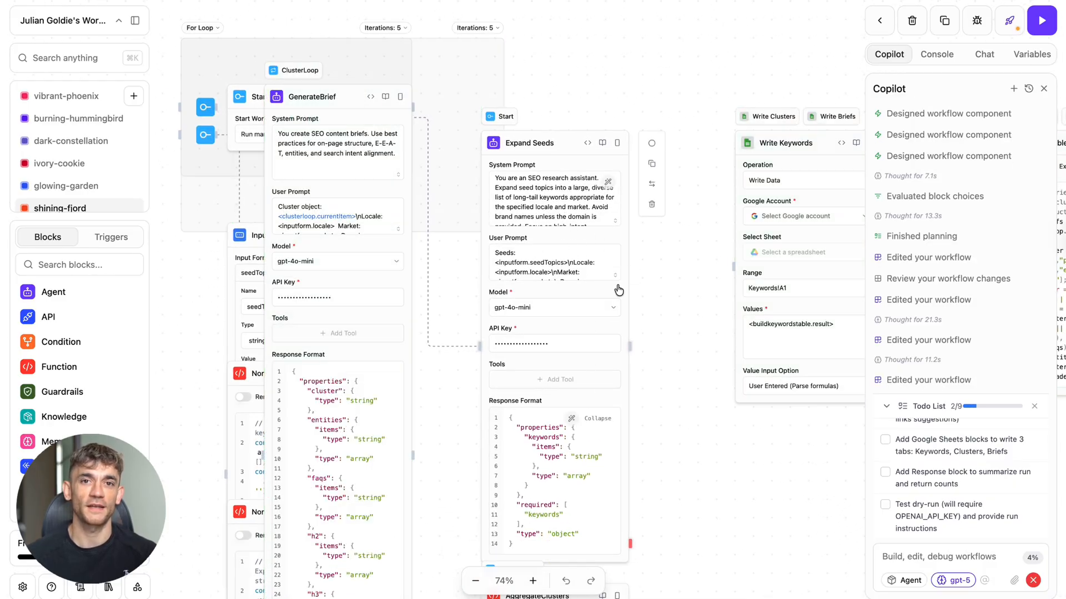
left_click(533, 582)
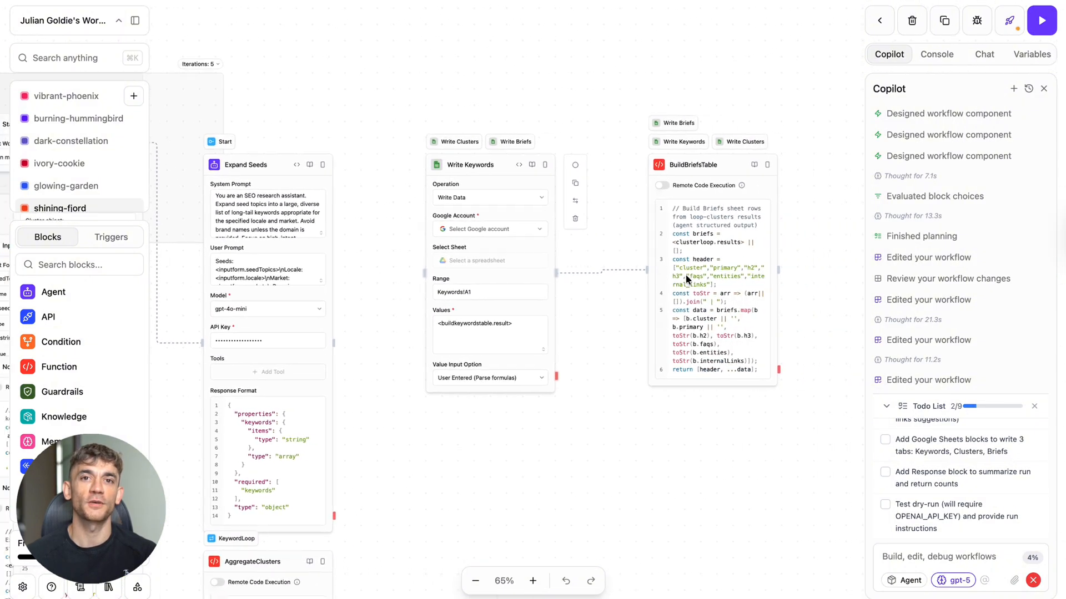
Accept Copilot's AggregateClusters and rewired loop changes to finish the SEO workflow.
left_click(533, 580)
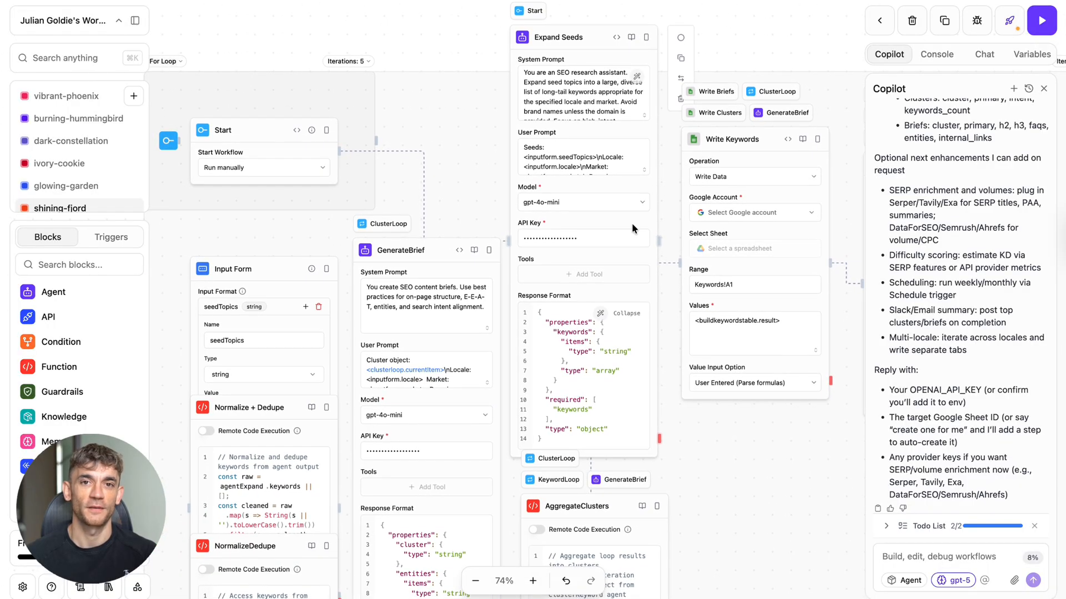
mouse_move(955, 364)
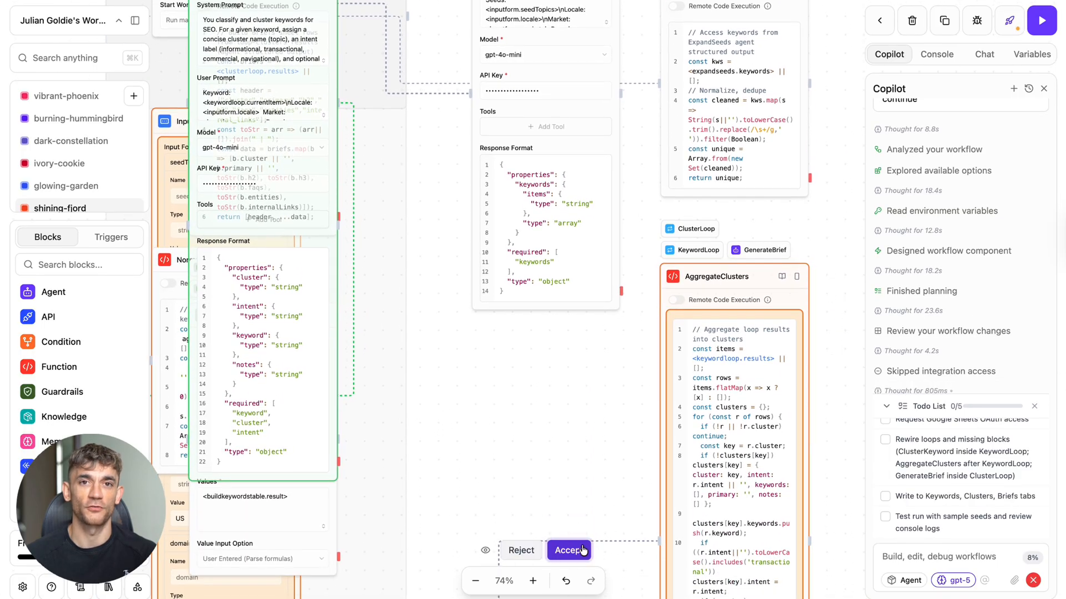
left_click(568, 551)
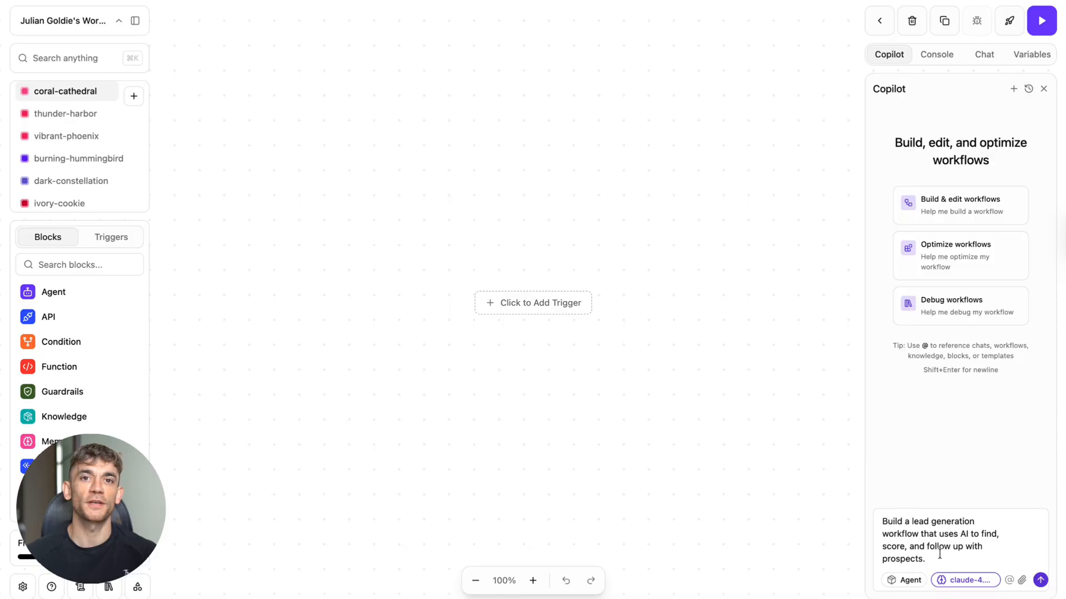
Switch Copilot to claude-4.5-haiku and send the lead generation prompt.
left_click(965, 579)
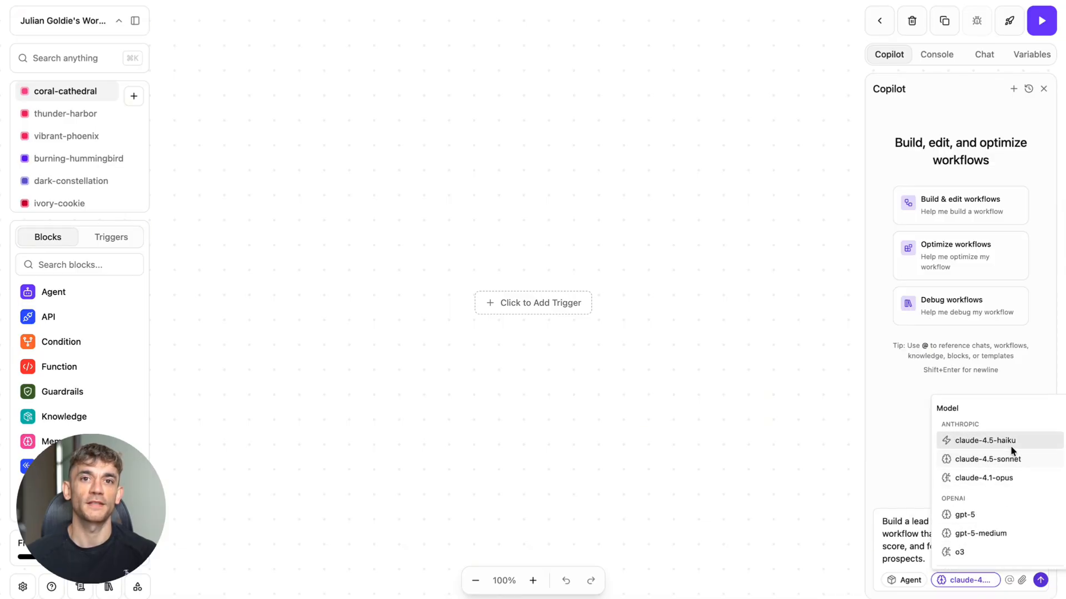
left_click(1037, 595)
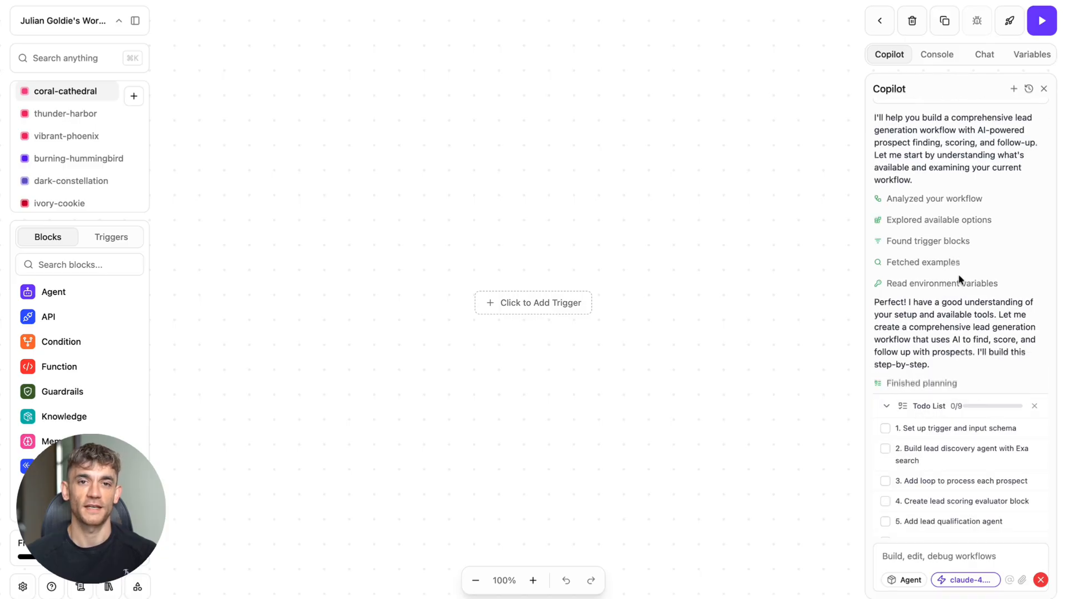
scroll("down", 3)
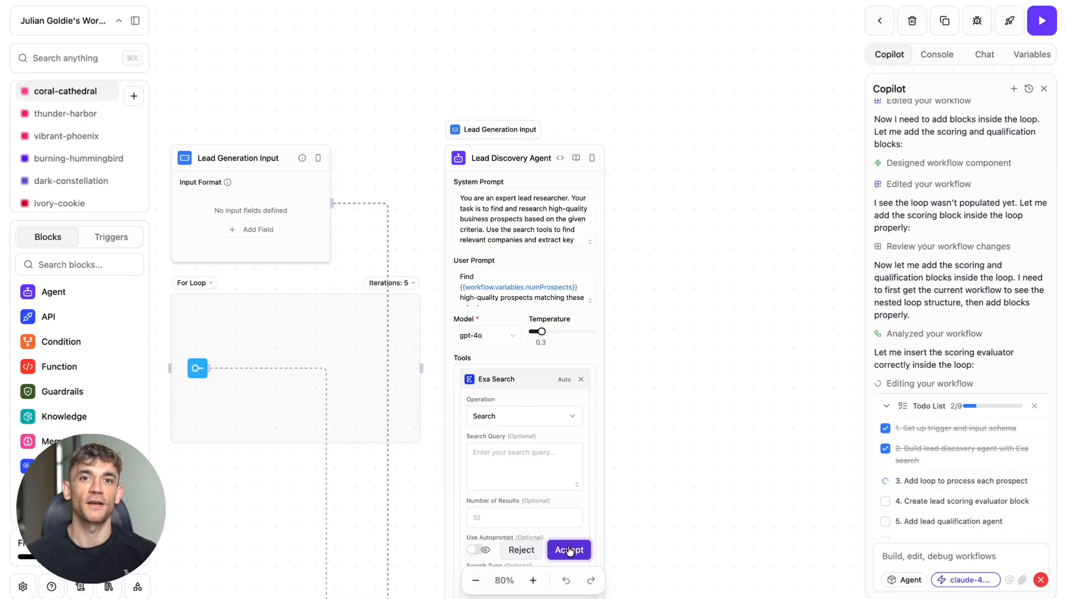
Accept Copilot's prospects loop, Lead Qualification Agent and follow-up email/Sheets change sets.
left_click(569, 550)
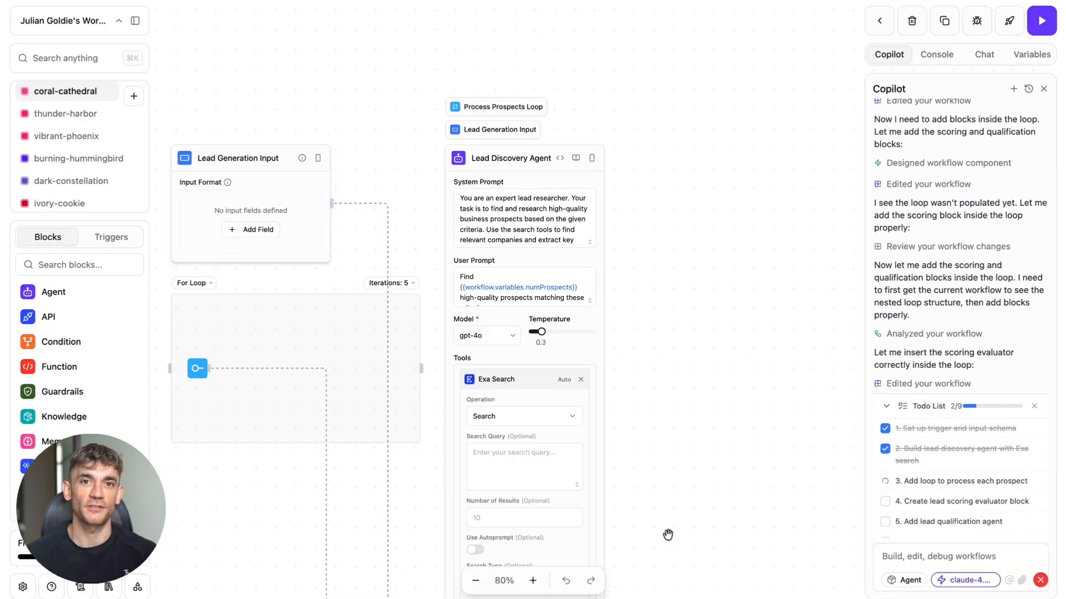
scroll("down", 3)
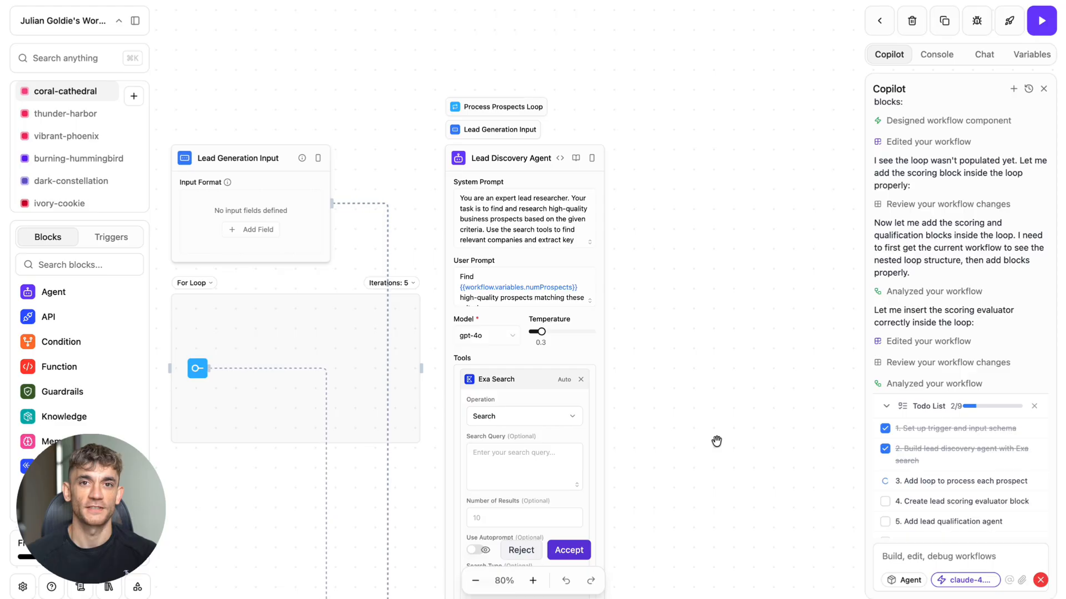
scroll("down", 3)
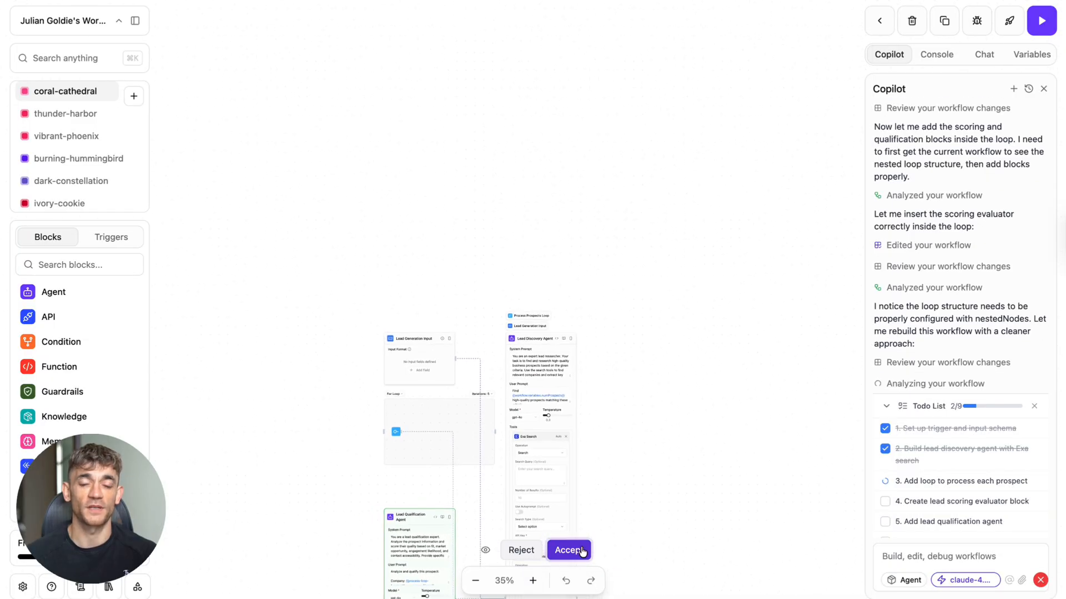
left_click(568, 550)
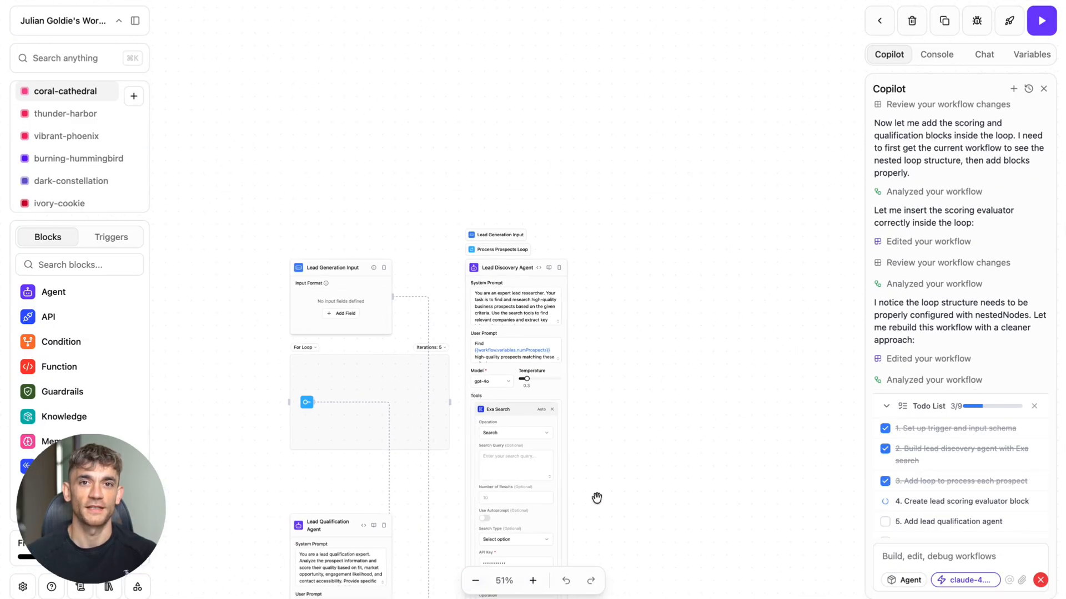
left_click(533, 580)
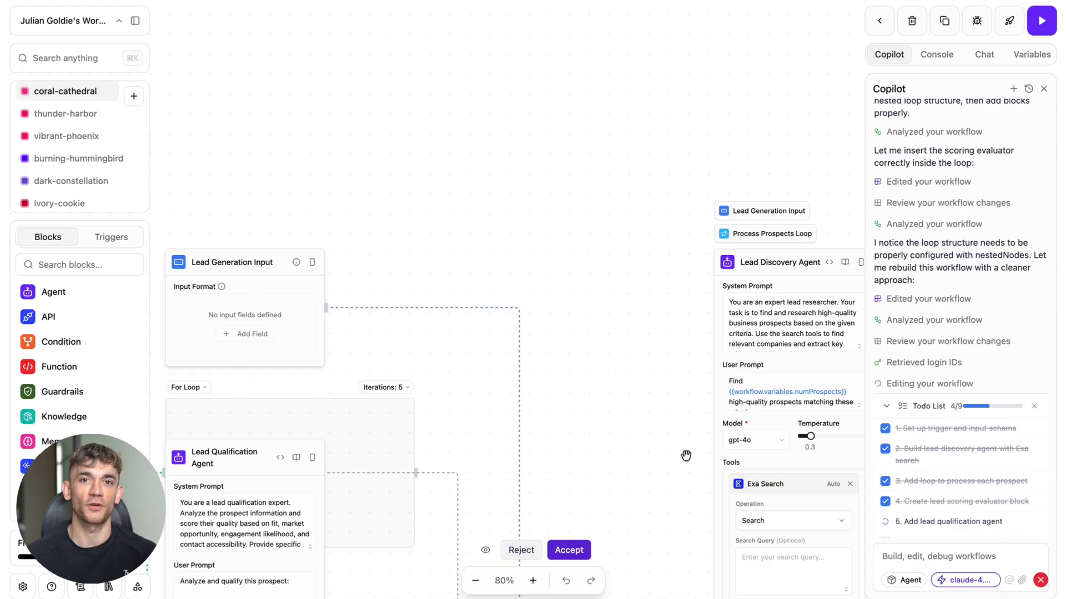
left_click(477, 581)
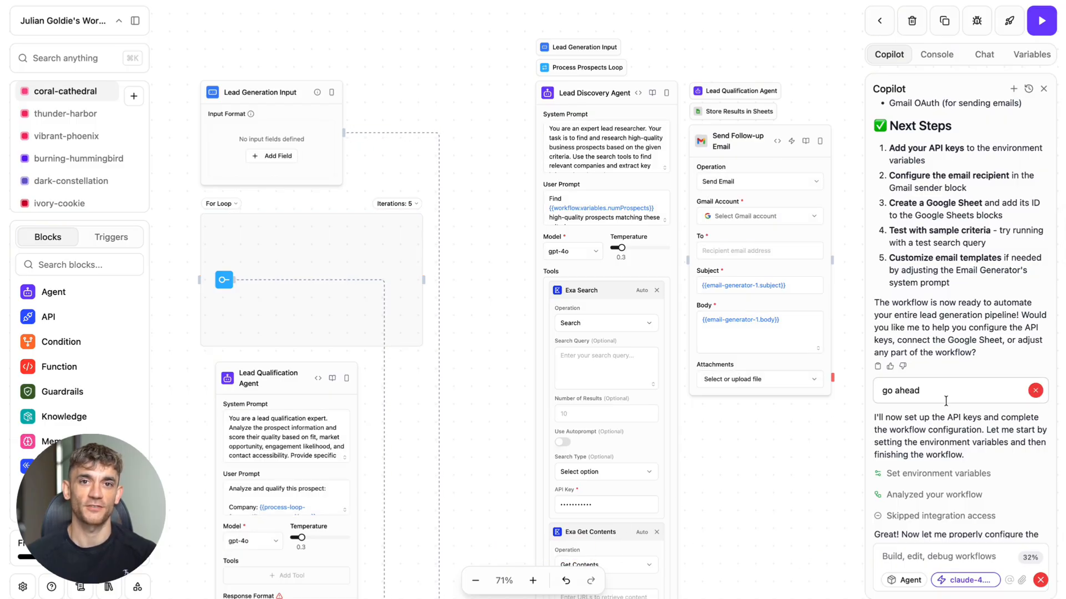
Let Copilot nest email, Sheets and qualification steps in the loop and update workflow variables.
scroll("down", 3)
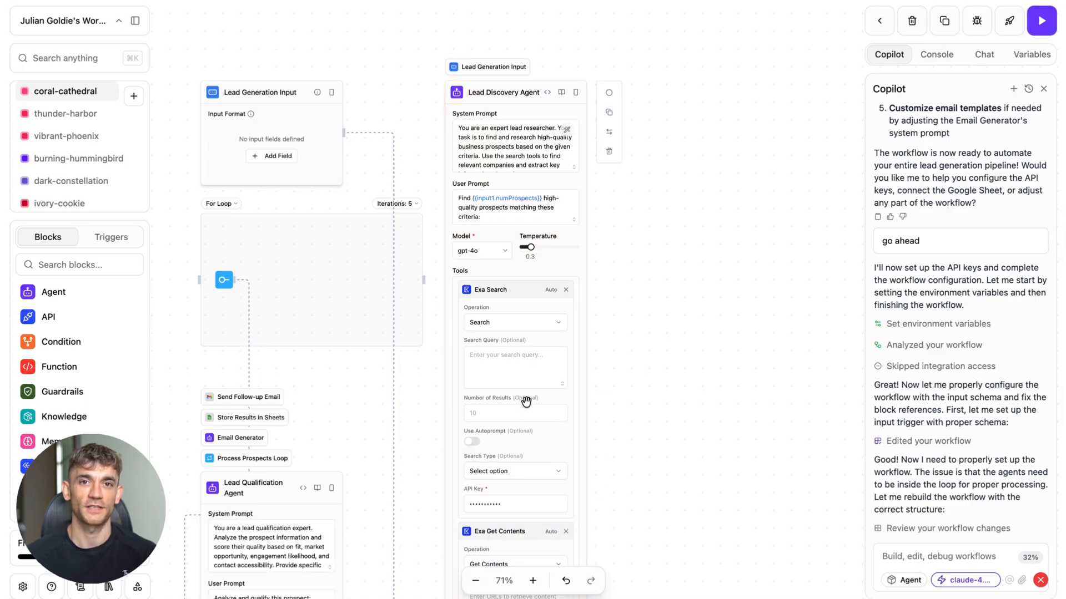
left_click(533, 581)
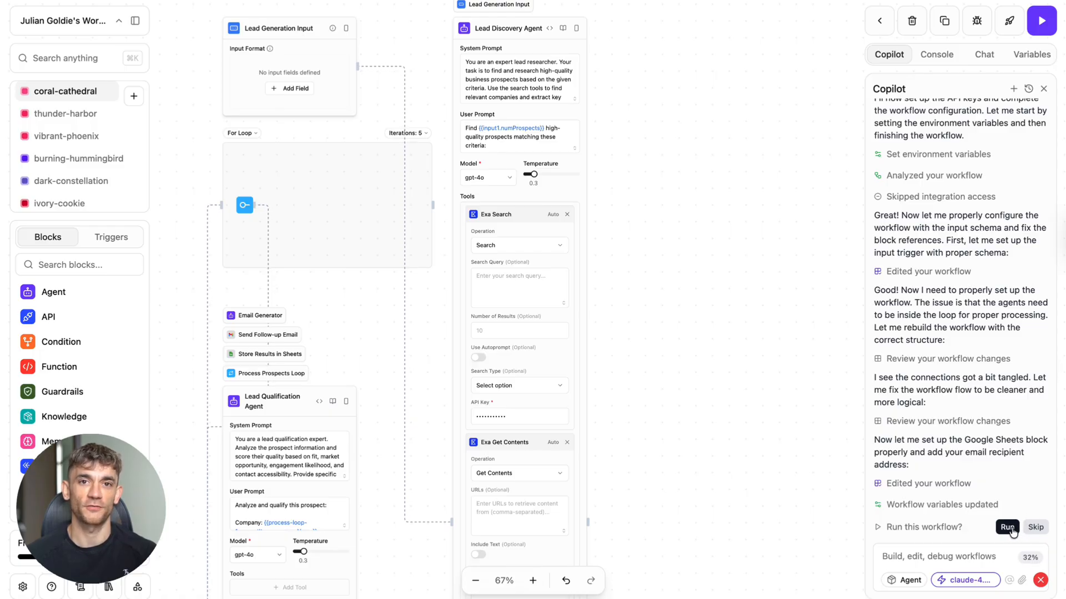
Run the lead generation workflow as a test and draft 'fix the error' after it fails.
left_click(1008, 527)
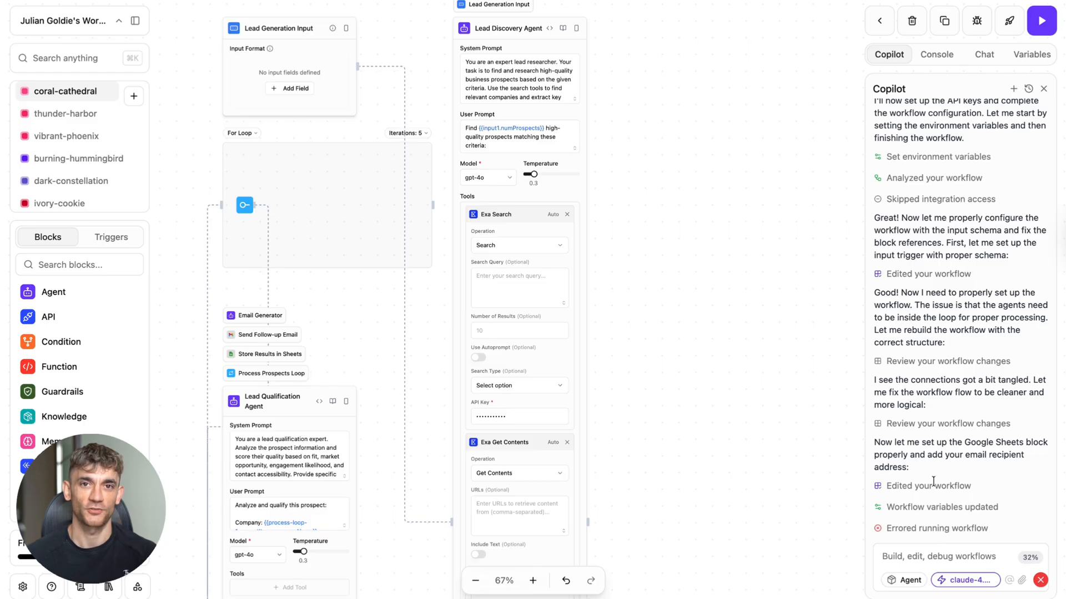
scroll("down", 3)
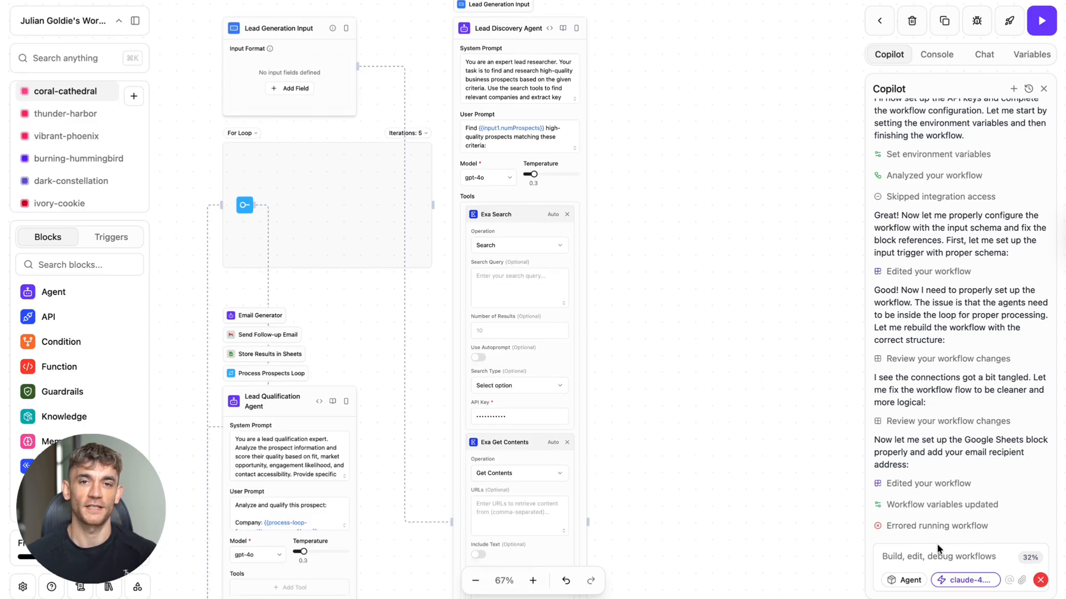
type("fix th")
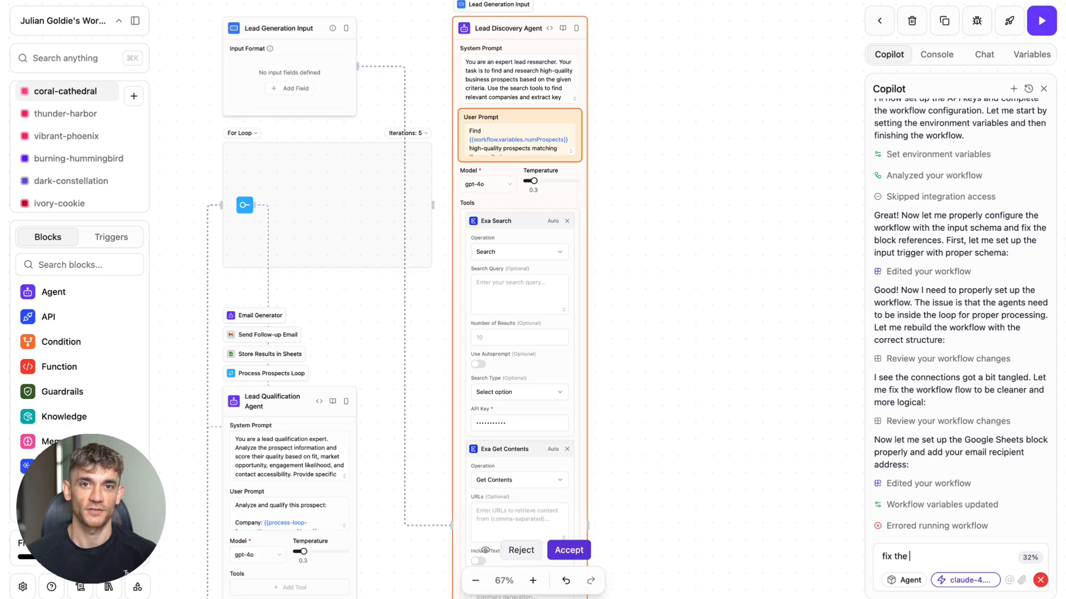
type("error")
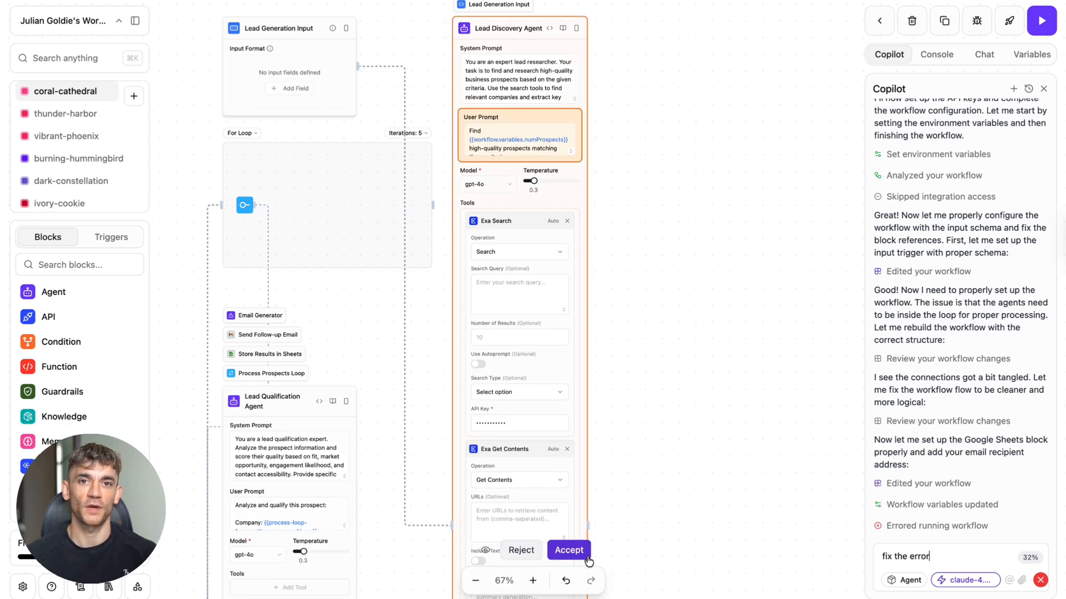
Accept pending changes and send the fix request, getting a proposed variable-reference fix.
left_click(568, 549)
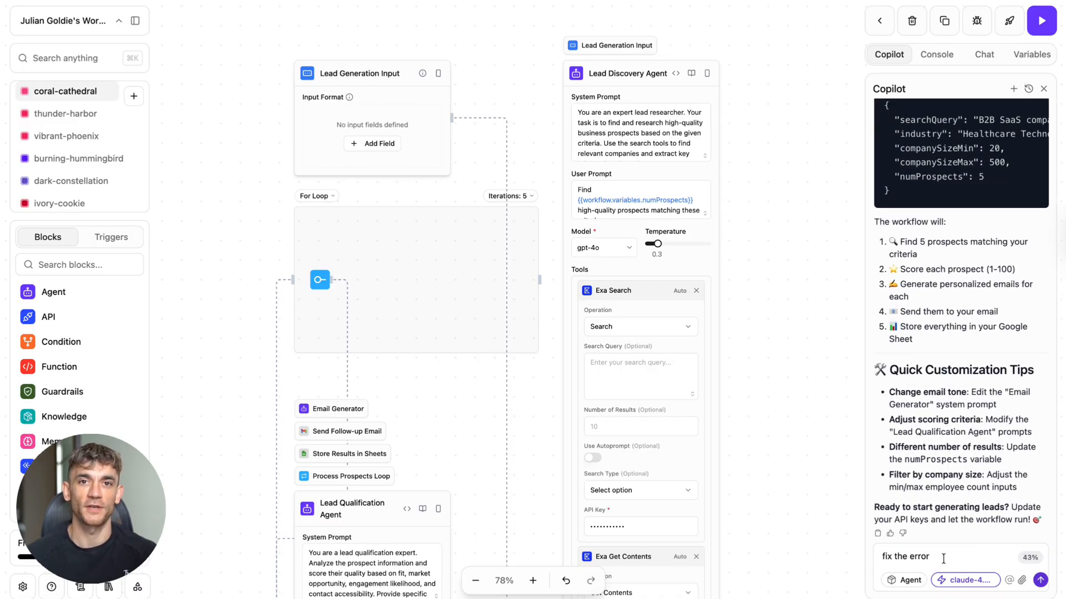
triple_click(904, 557)
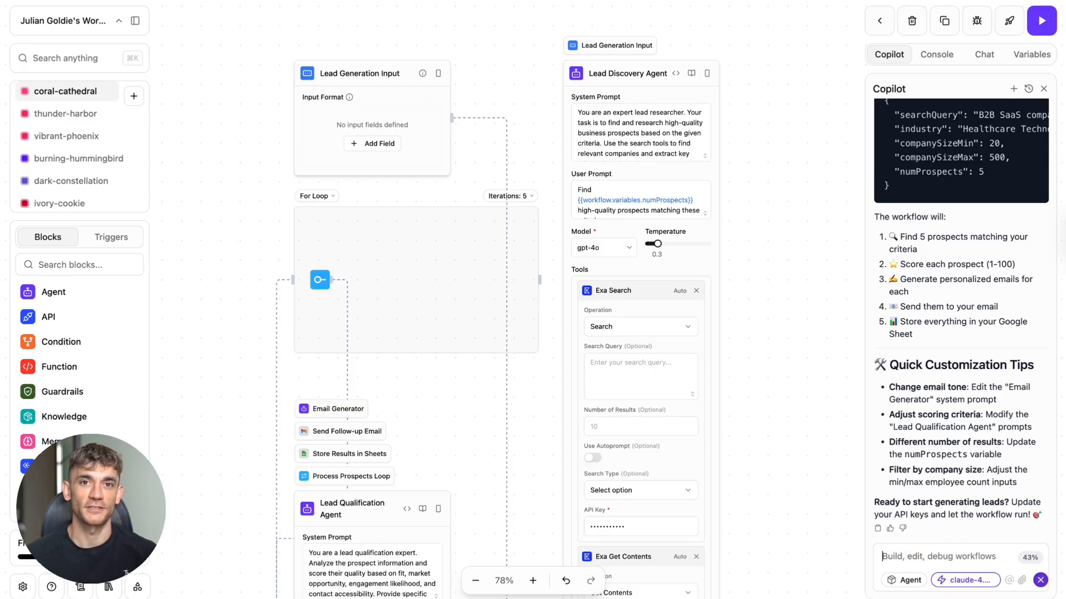
scroll("down", 3)
type("fix the error")
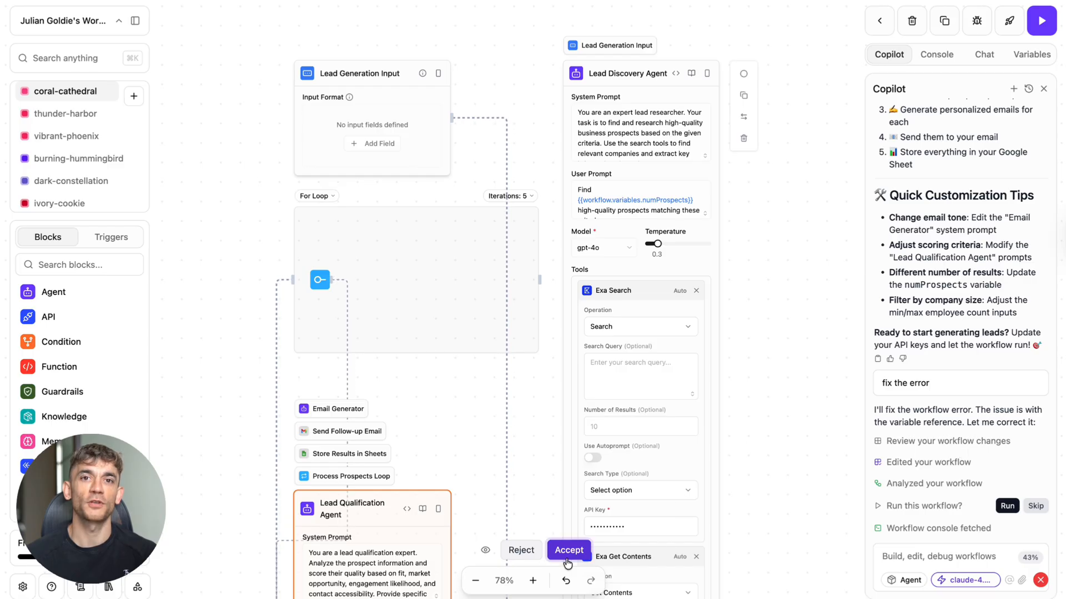
Accept Copilot's variable-reference fix to the lead workflow, then start a fresh empty workflow.
left_click(569, 549)
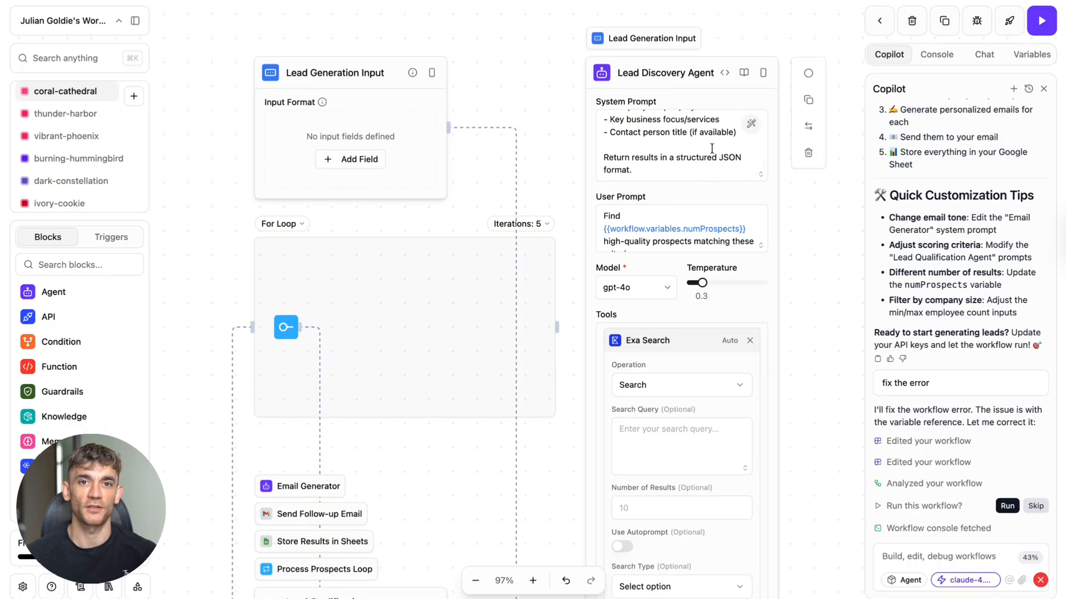
scroll("down", 3)
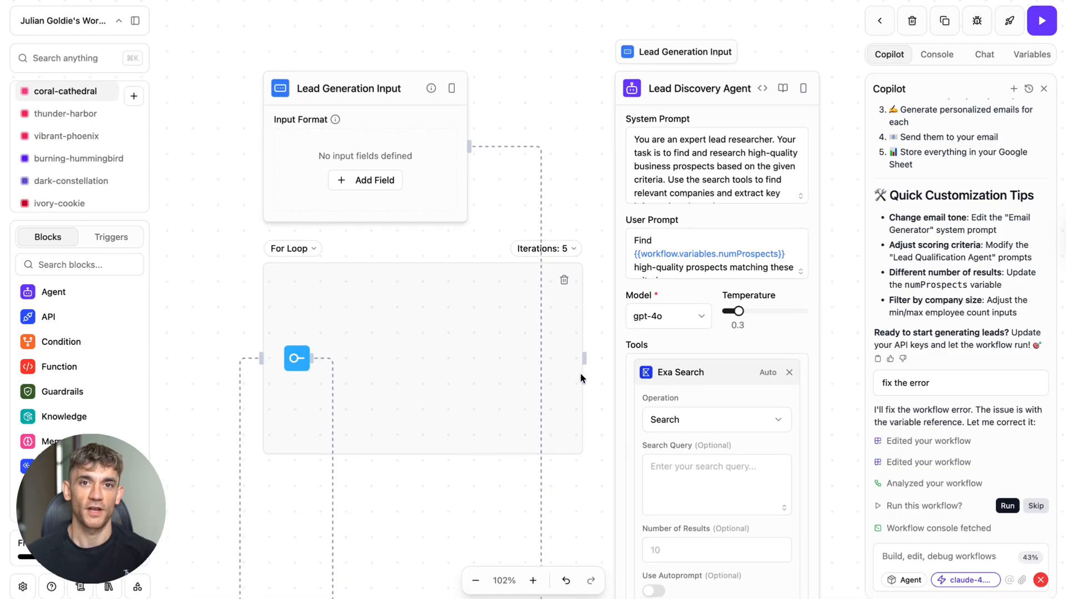
left_click(475, 579)
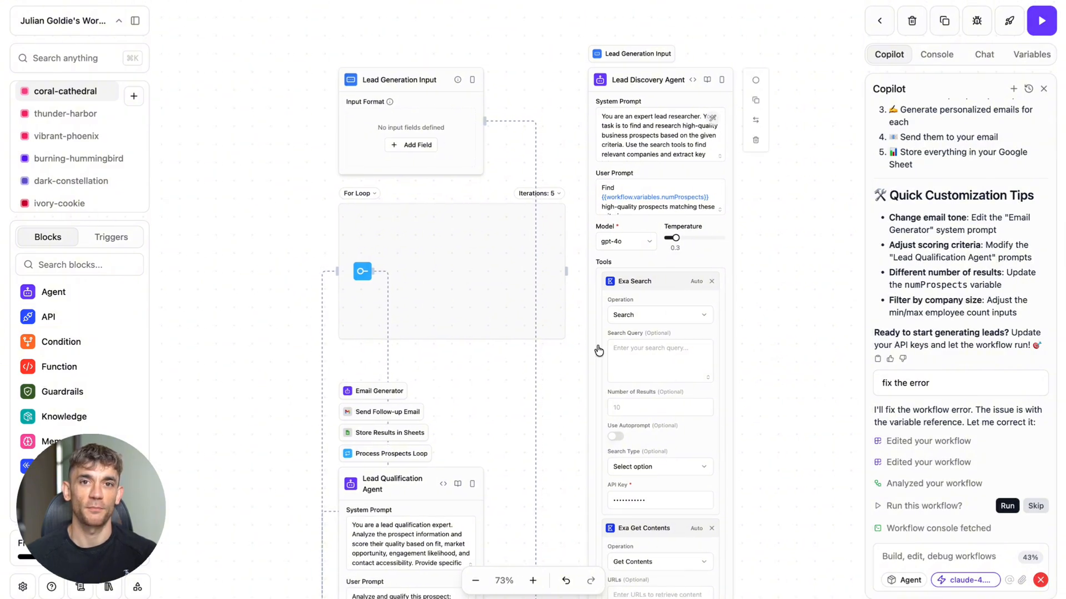
mouse_move(618, 336)
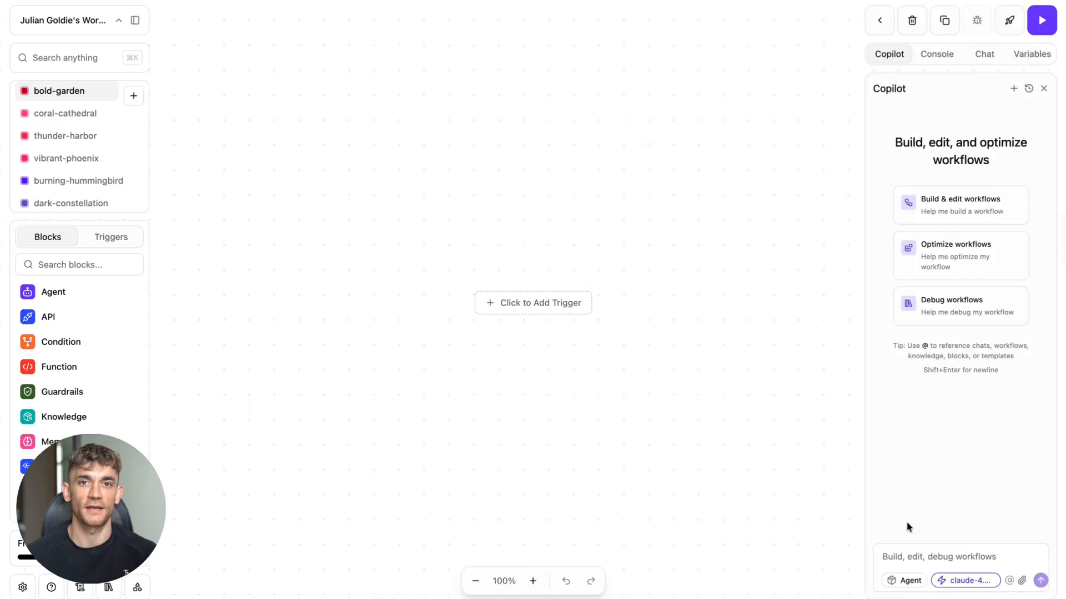
Switch the Copilot model to gpt-5 and send the client onboarding workflow prompt.
left_click(964, 580)
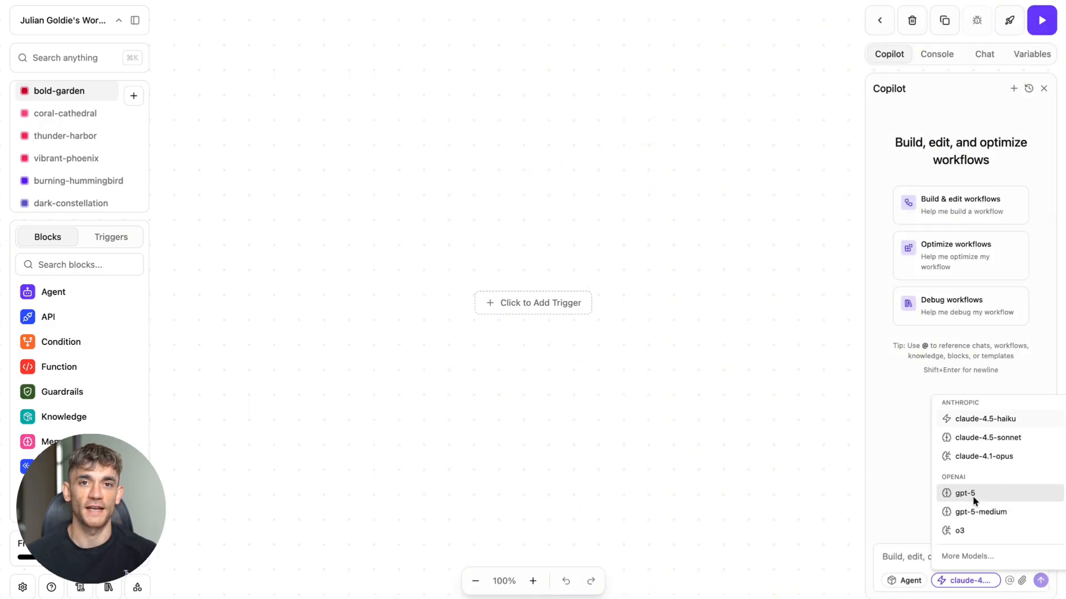
left_click(966, 492)
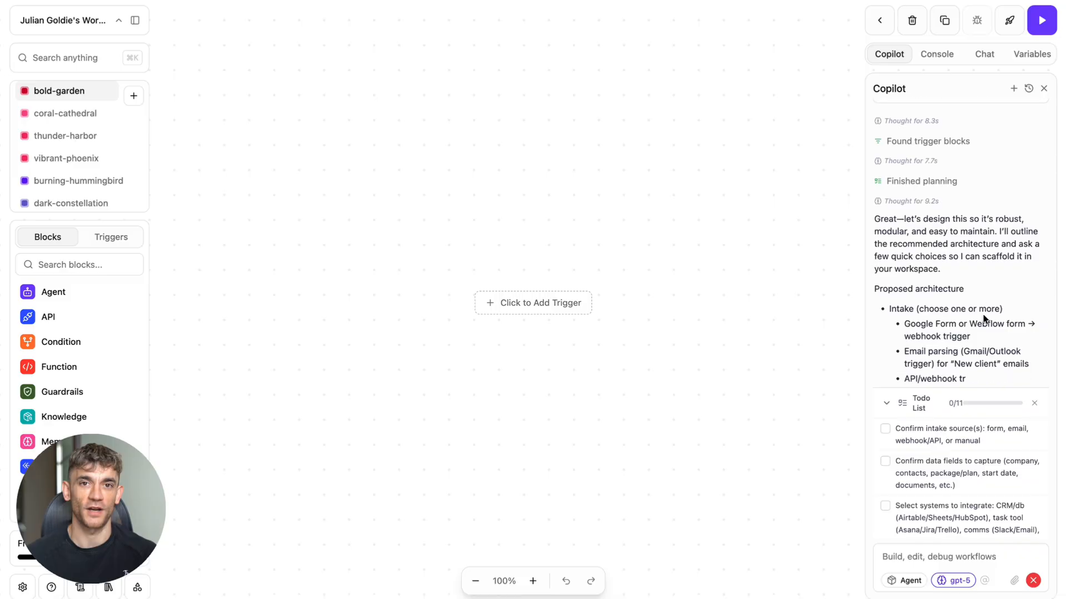
scroll("down", 3)
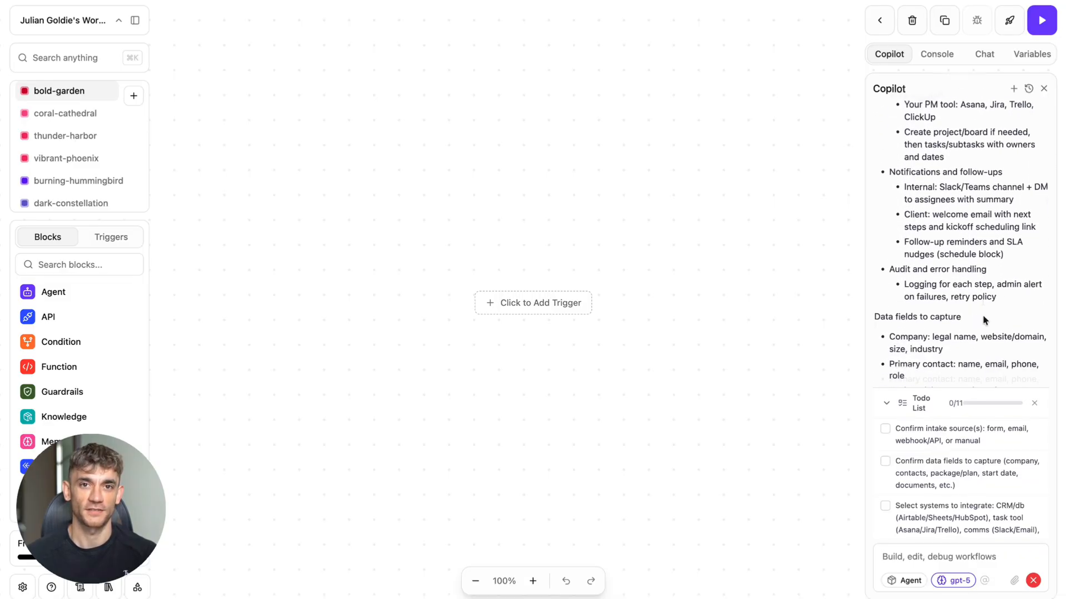
scroll("down", 3)
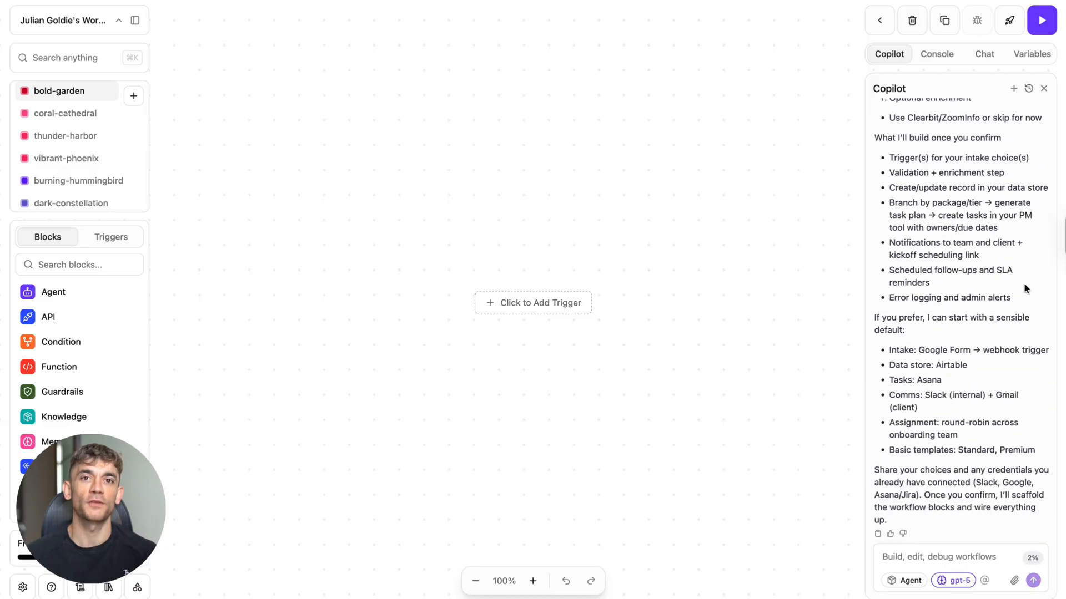
Reply 'you decide' so Copilot builds intake, validation, Sheets, welcome email and kickoff blocks.
type("you decide")
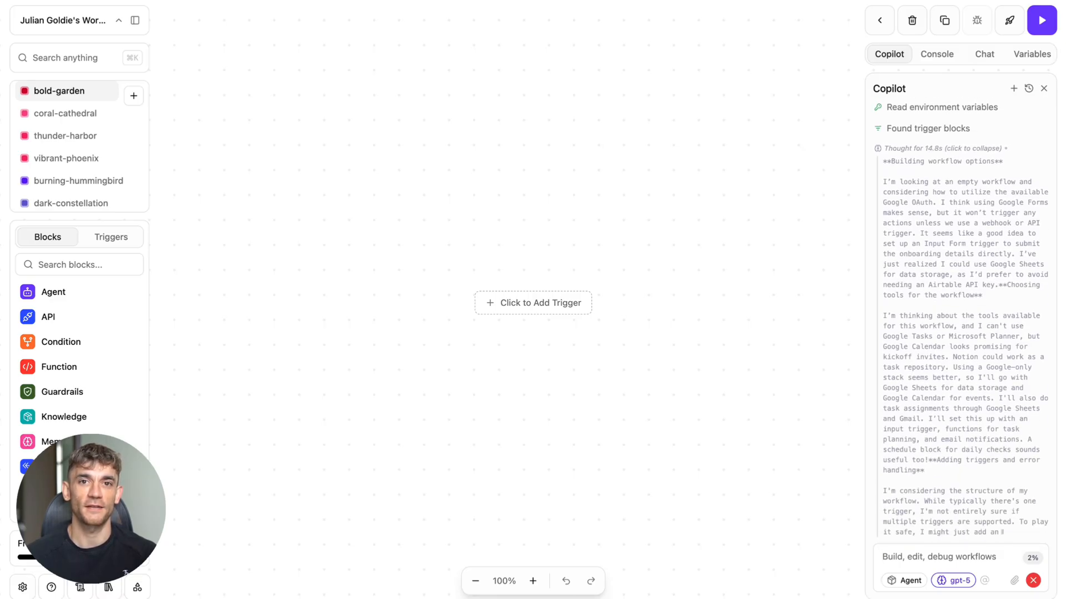
scroll("down", 3)
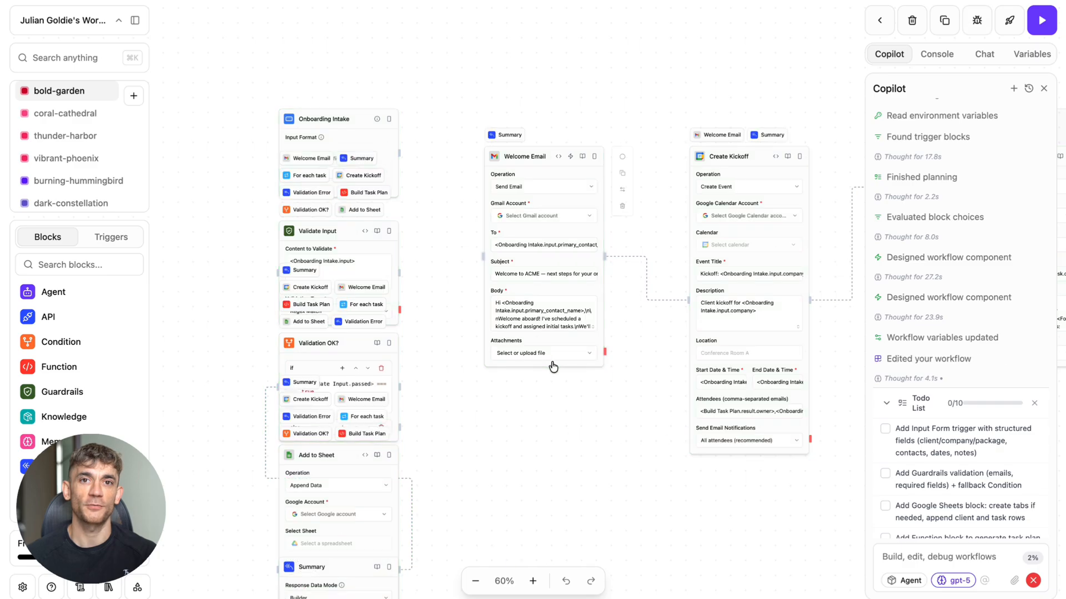
left_click(533, 581)
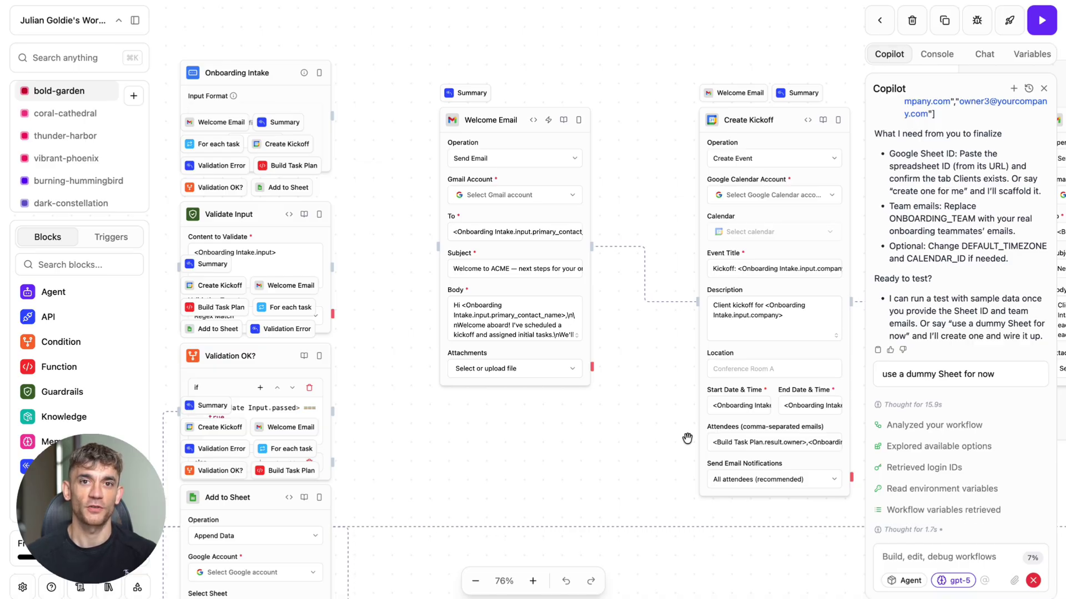
Let Copilot start reworking the onboarding workflow around a dummy Google Sheet, edits pending review.
scroll("down", 3)
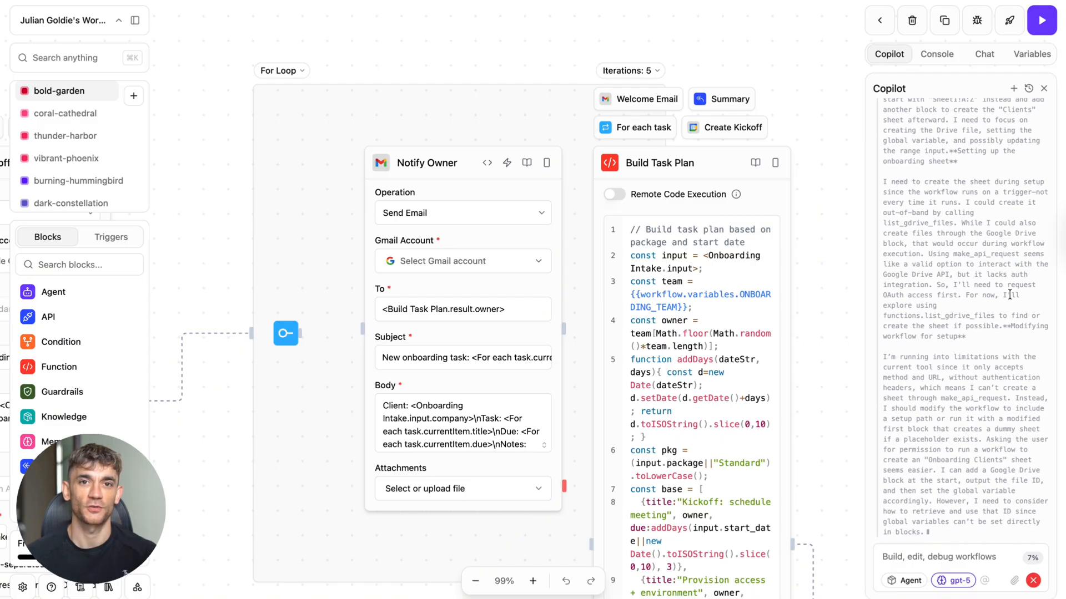
mouse_move(977, 350)
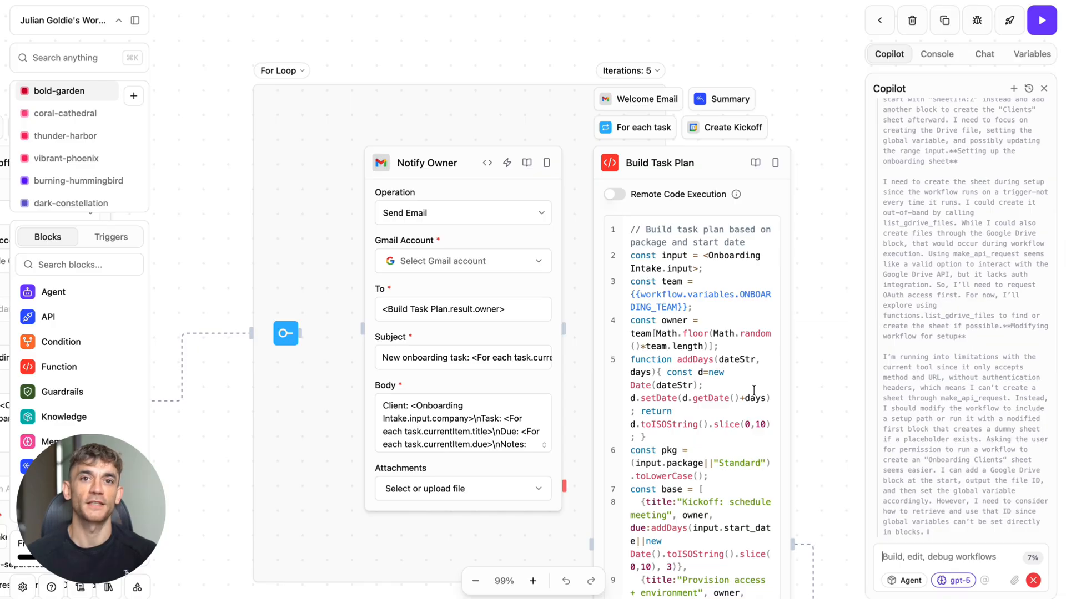
left_click(475, 581)
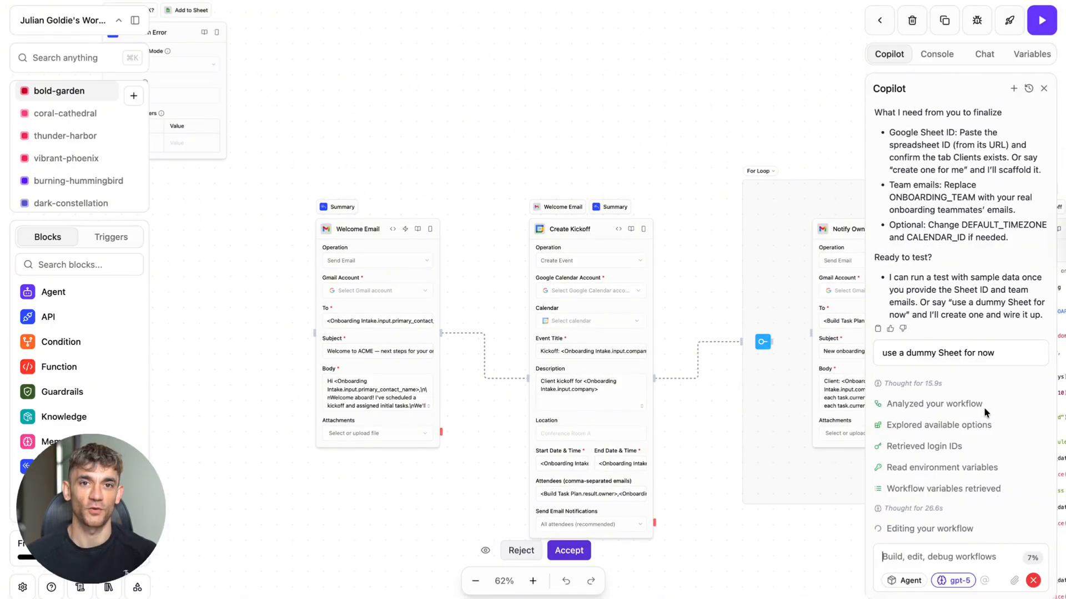
Allow Copilot to apply the dummy-Sheet edits, run the onboarding workflow and fetch console output.
left_click(476, 581)
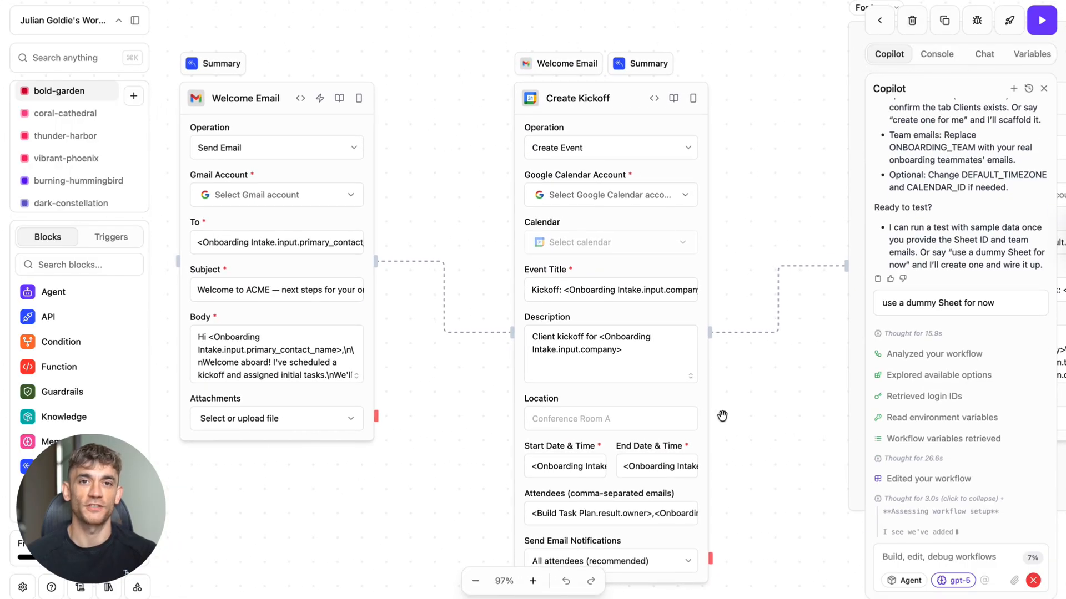
scroll("down", 3)
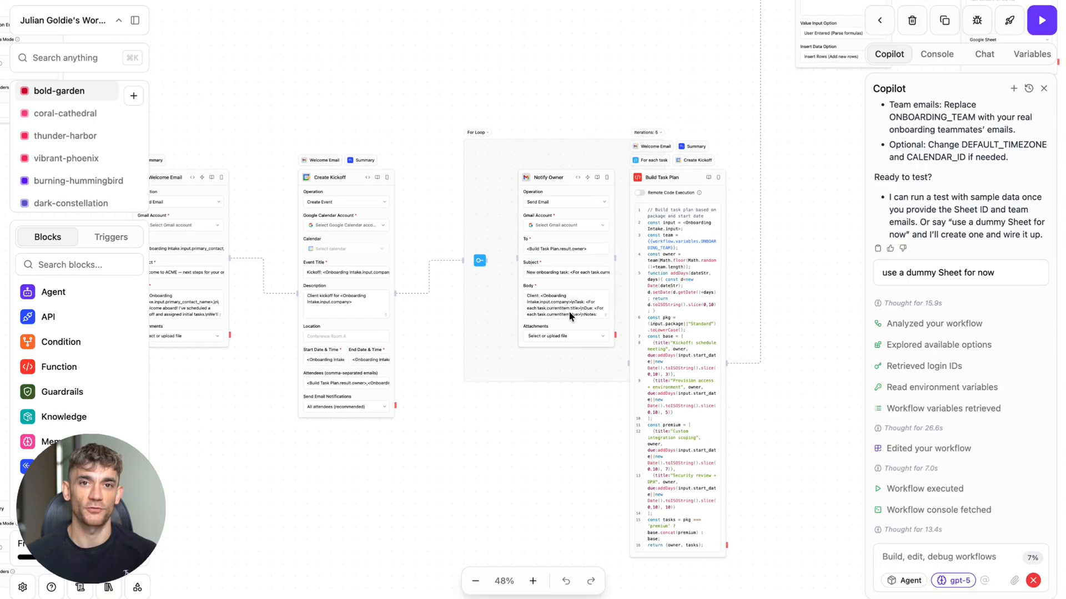
Let Copilot add a Create Dummy Sheet block linked downstream and read its change and test summary.
left_click(533, 582)
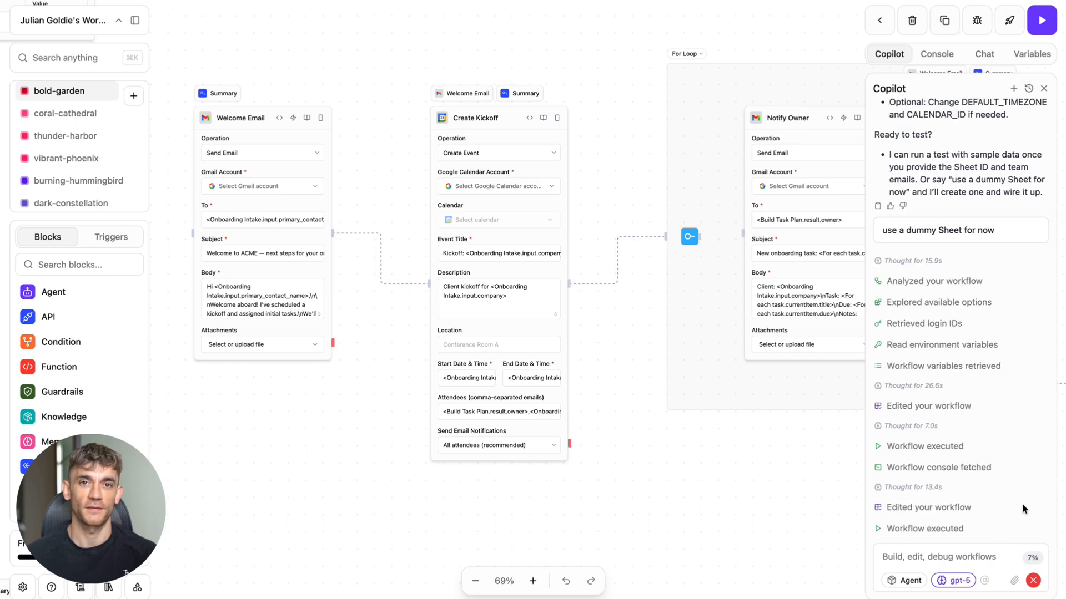
mouse_move(939, 400)
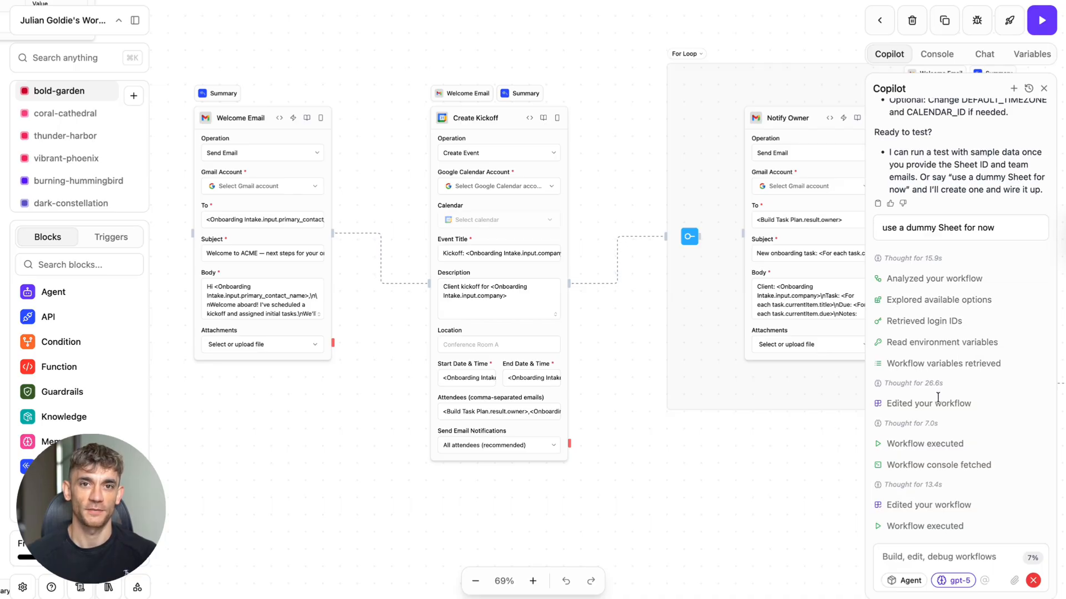
scroll("down", 3)
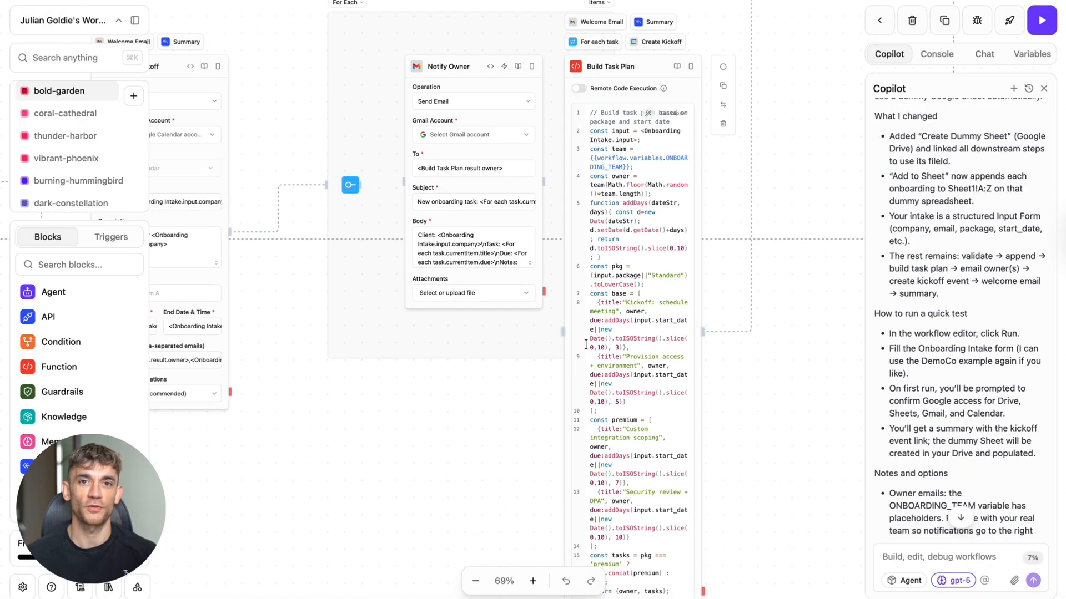
Answer 'yes' in Copilot chat so it runs a demo sample of the onboarding workflow.
scroll("down", 3)
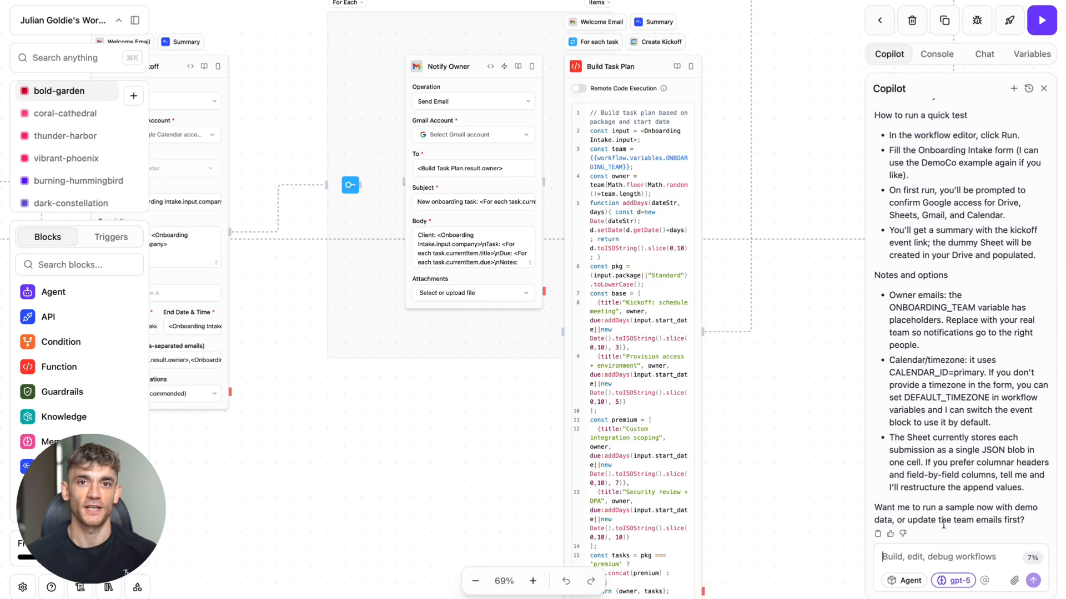
type("yes")
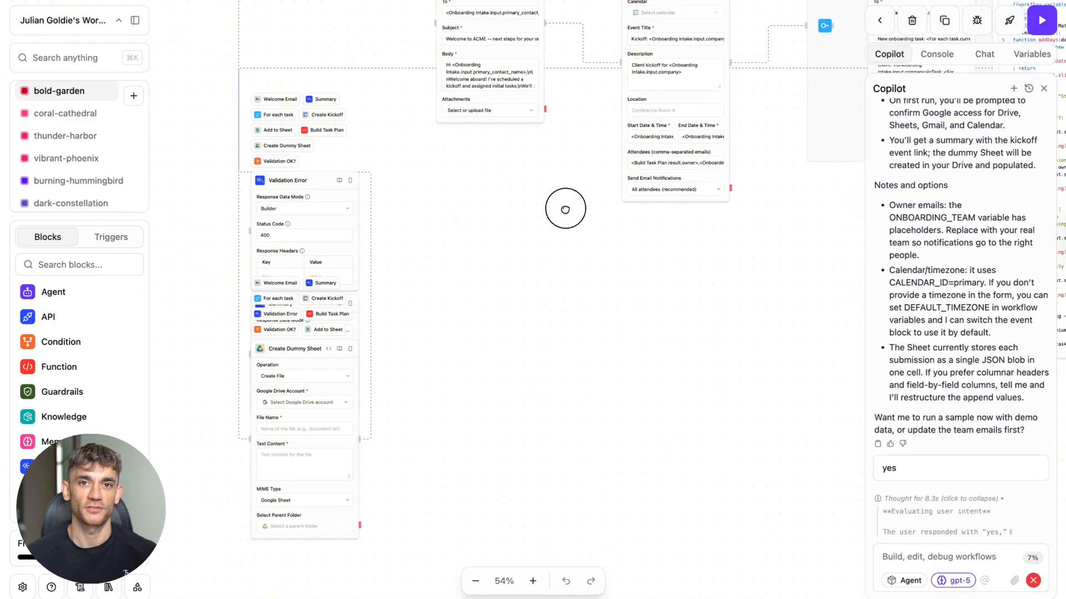
Follow Copilot running the workflow, reviewing console results and editing it before asking to rerun.
scroll("down", 3)
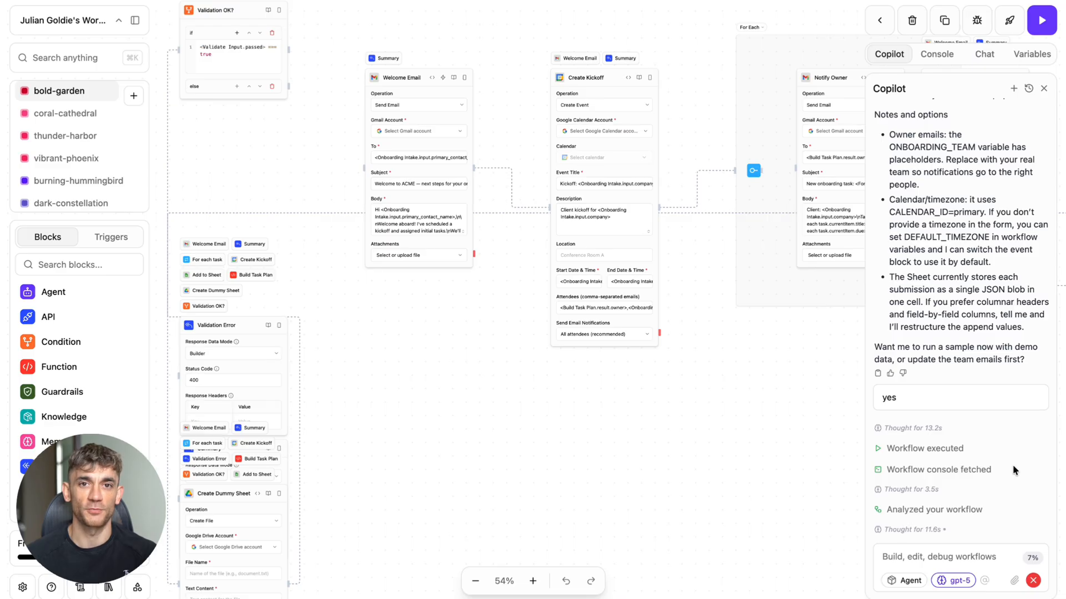
scroll("down", 3)
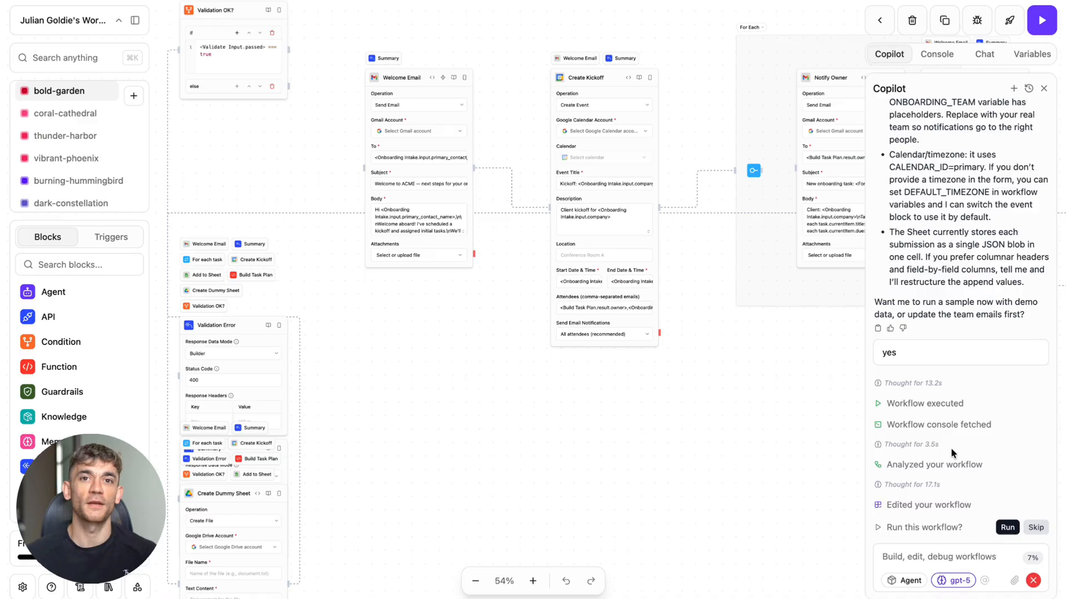
mouse_move(705, 457)
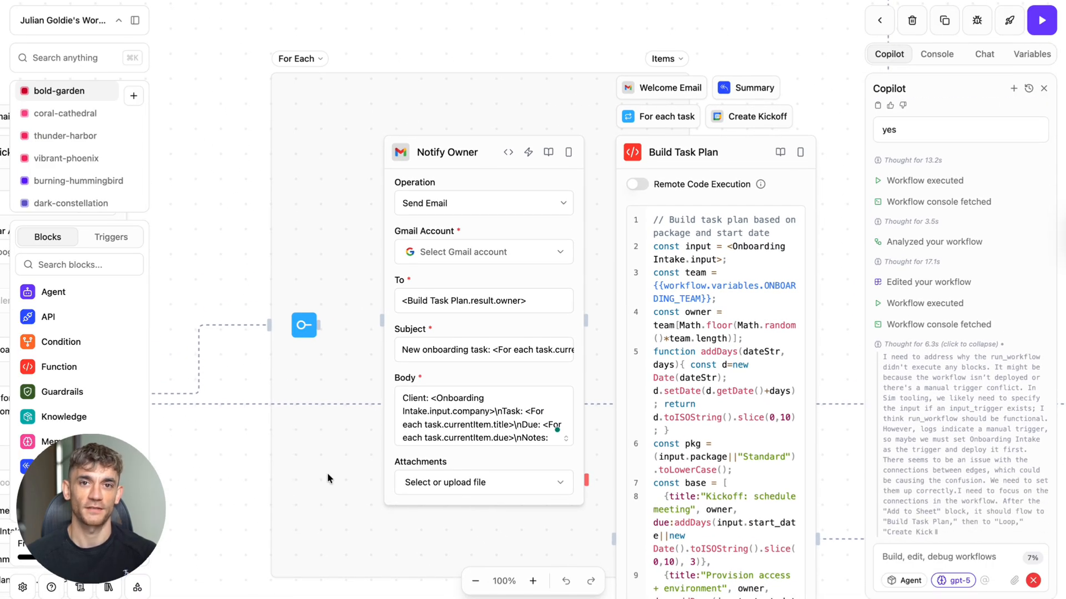
Accept Copilot's edits, inspect the Add to Sheet block and reply 'Option B' for a temporary manual trigger.
scroll("down", 3)
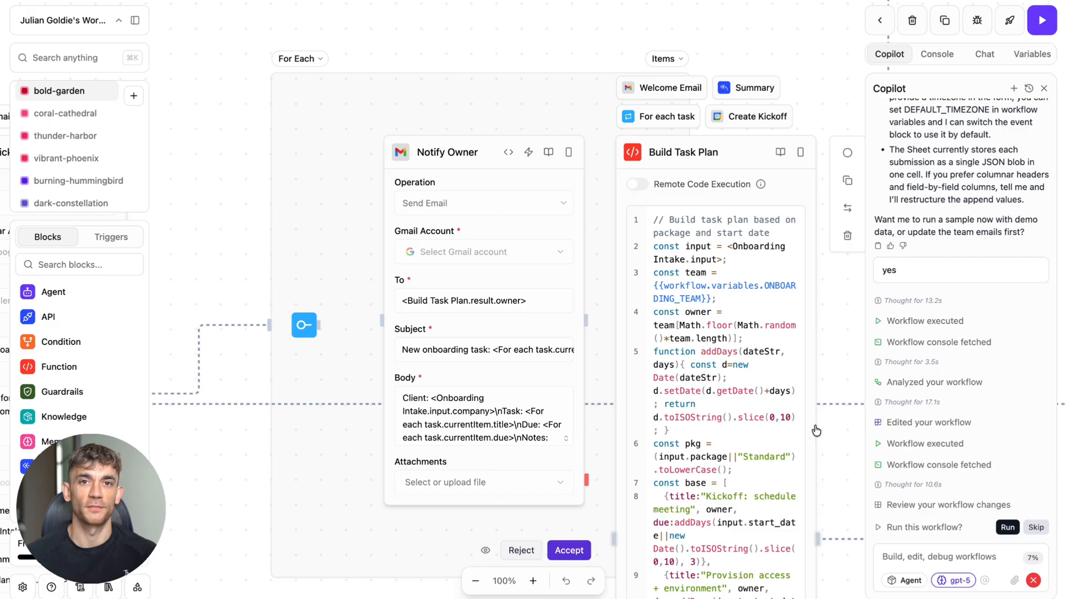
left_click(570, 550)
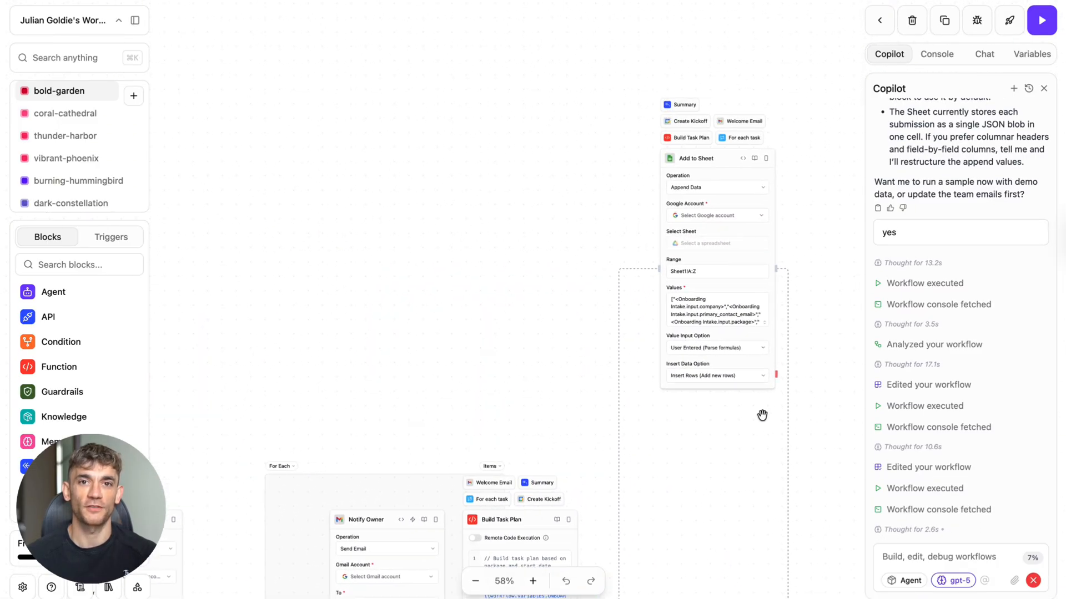
left_click(533, 581)
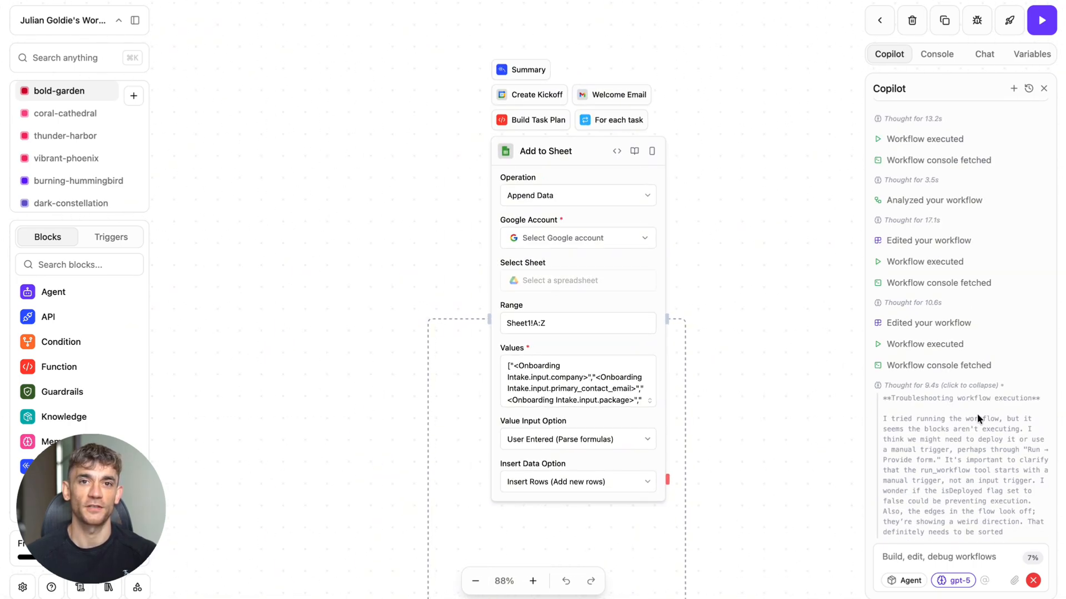
scroll("down", 3)
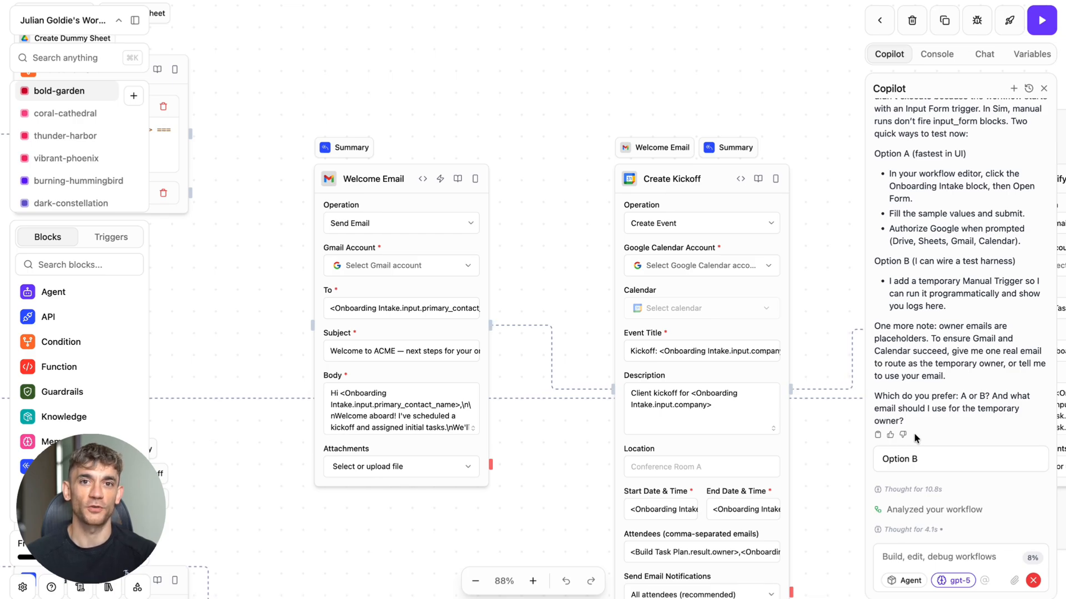
Follow Copilot adding the temporary Manual Trigger and test input harness to the onboarding workflow.
scroll("down", 3)
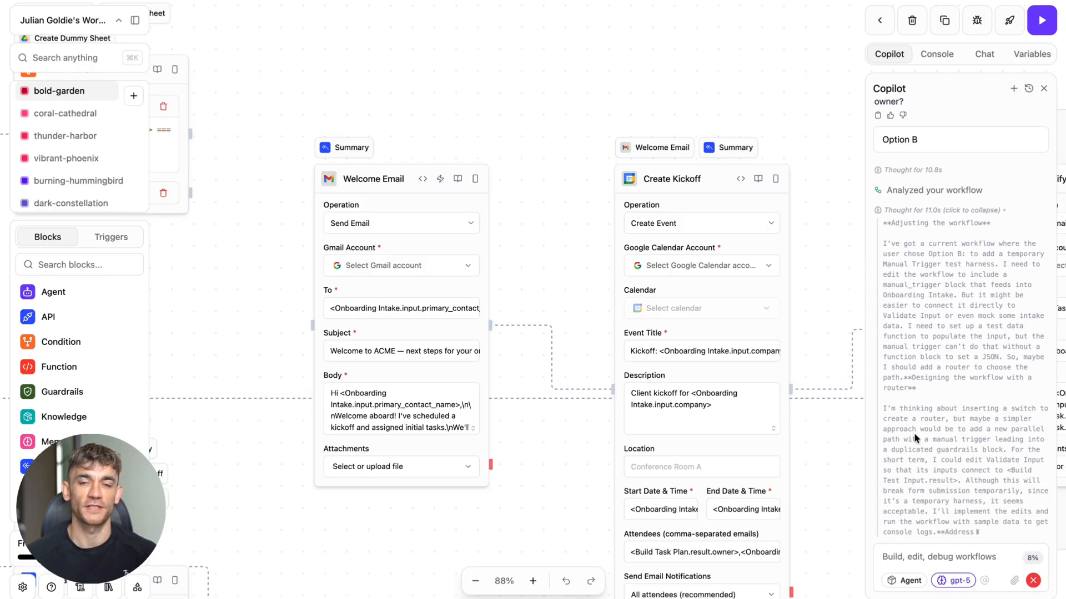
scroll("down", 3)
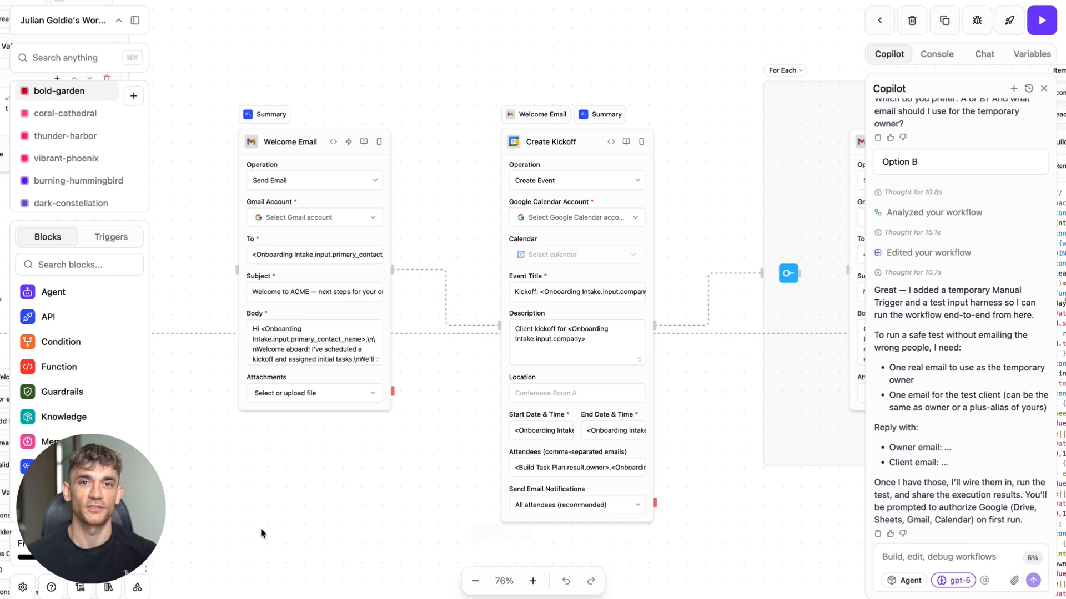
mouse_move(522, 530)
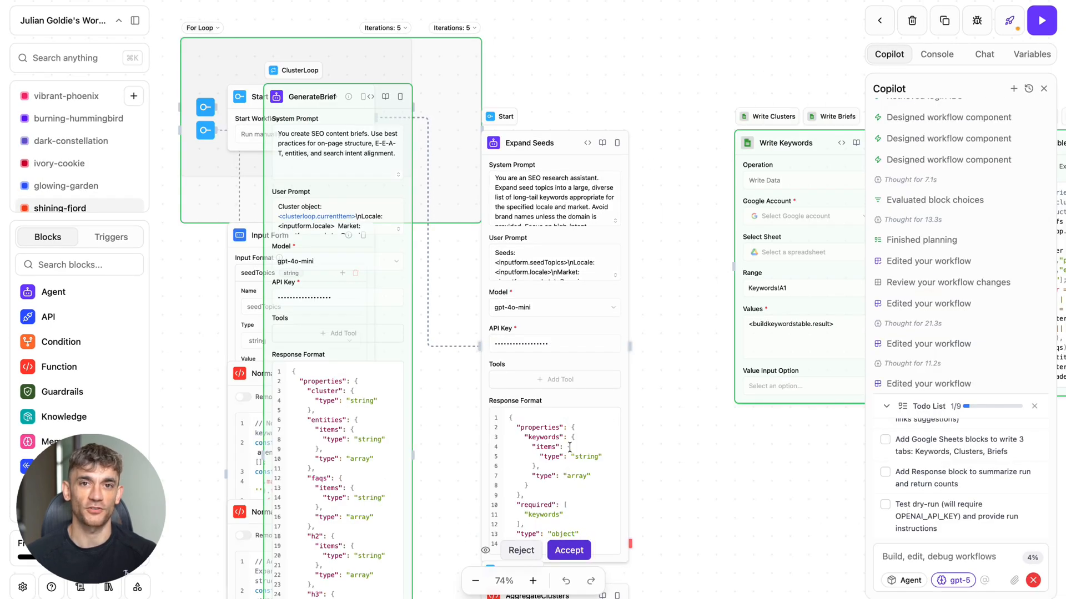
Accept Copilot's SEO research changes, check Write Keywords and BuildBriefsTable, then reopen the lead generation workflow.
left_click(569, 551)
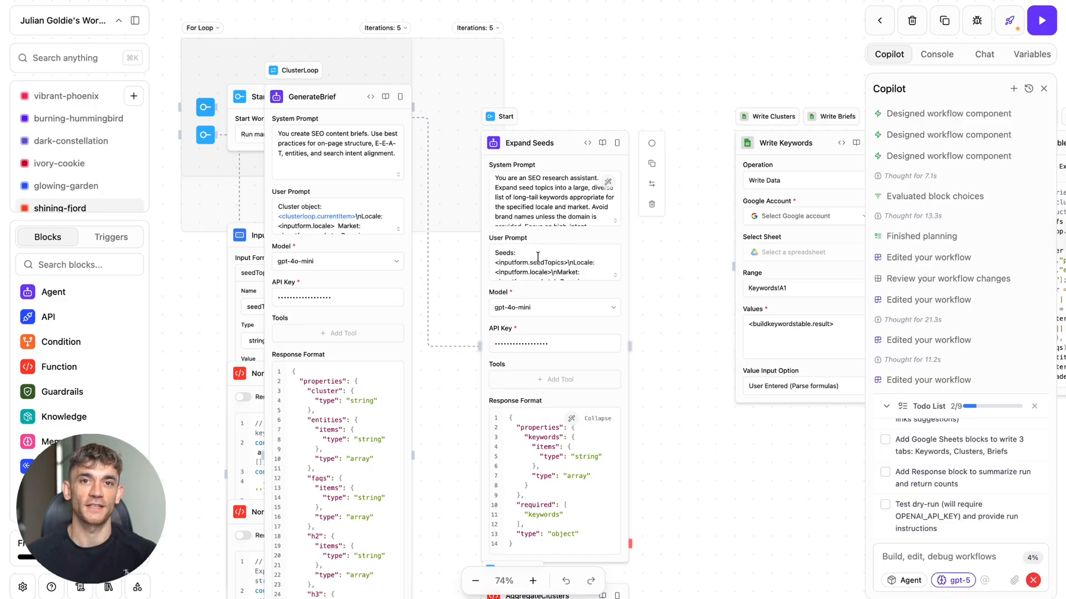
scroll("down", 3)
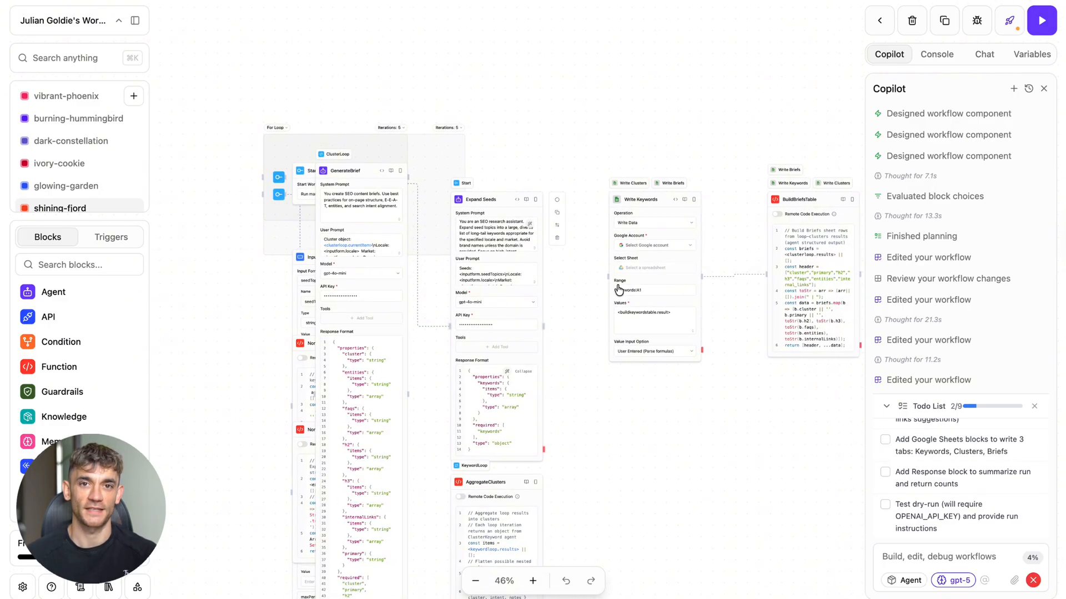
left_click(532, 581)
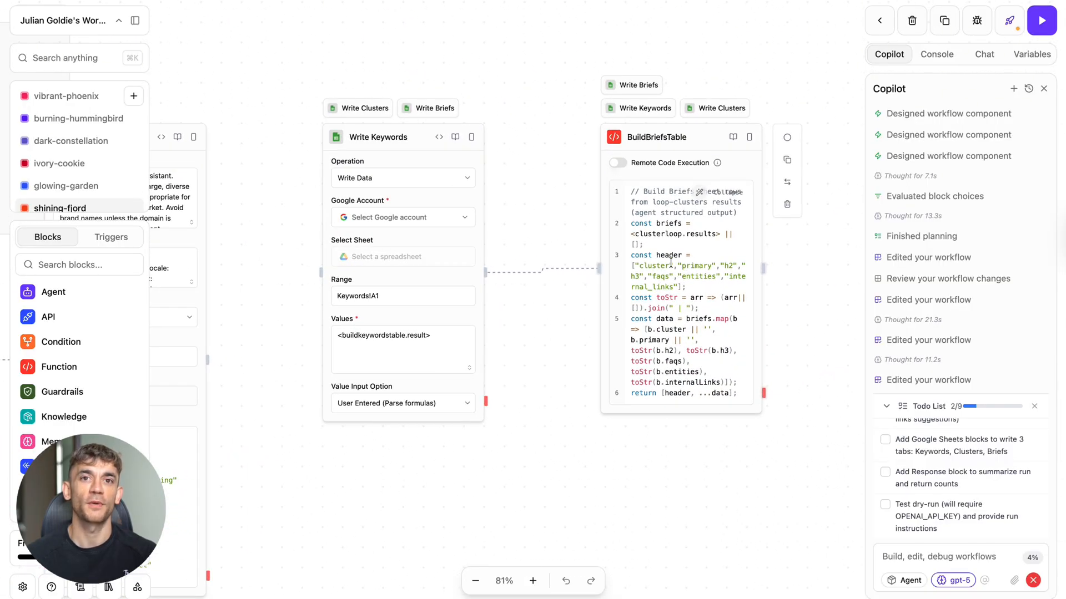
left_click(476, 582)
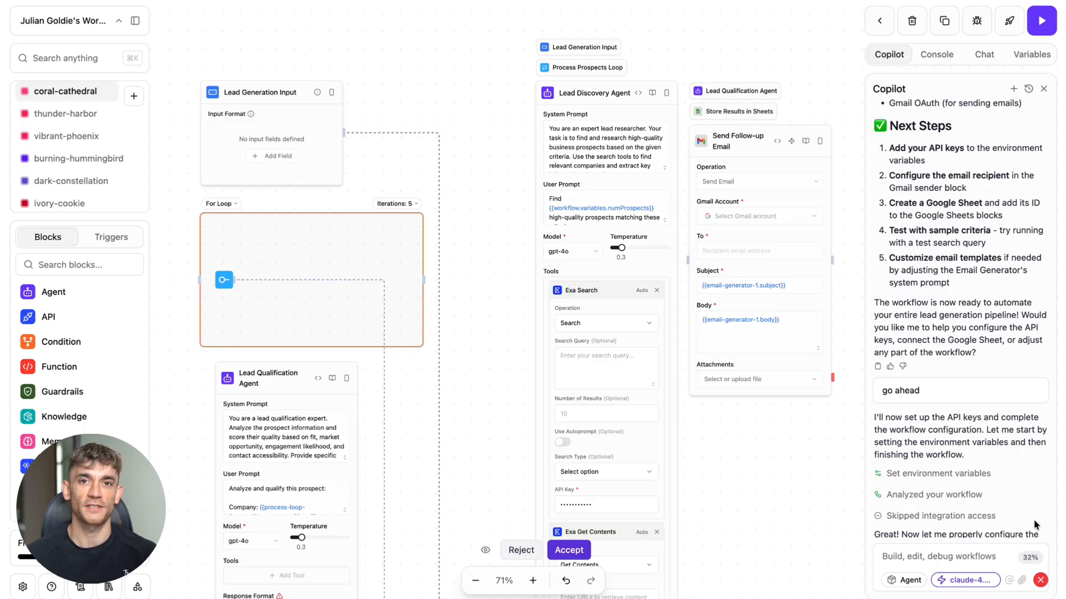
mouse_move(683, 538)
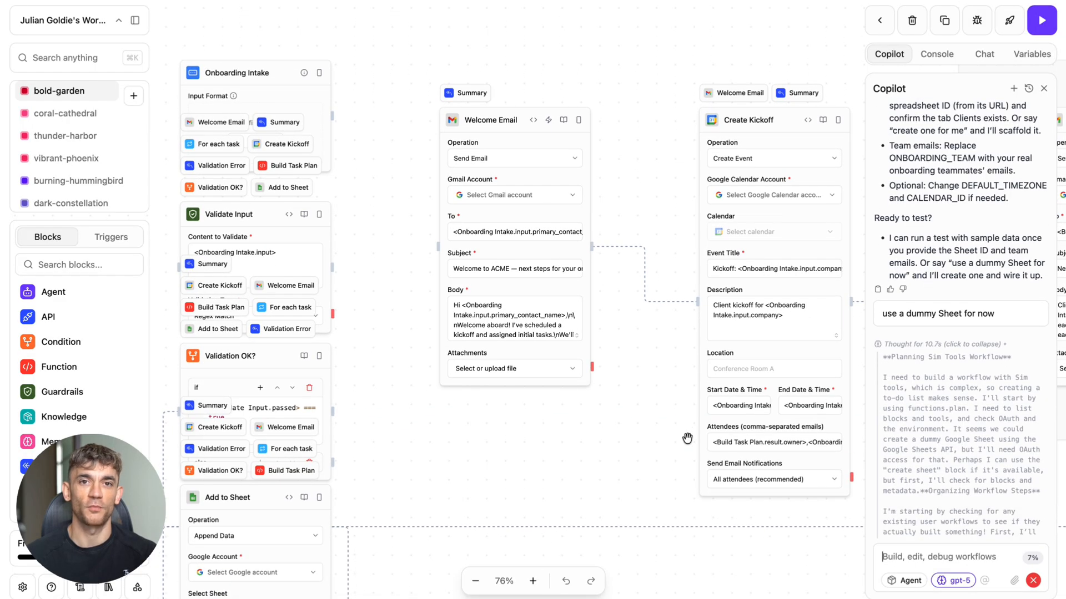
Scroll the Copilot panel down to the dummy Sheet request.
scroll("down", 3)
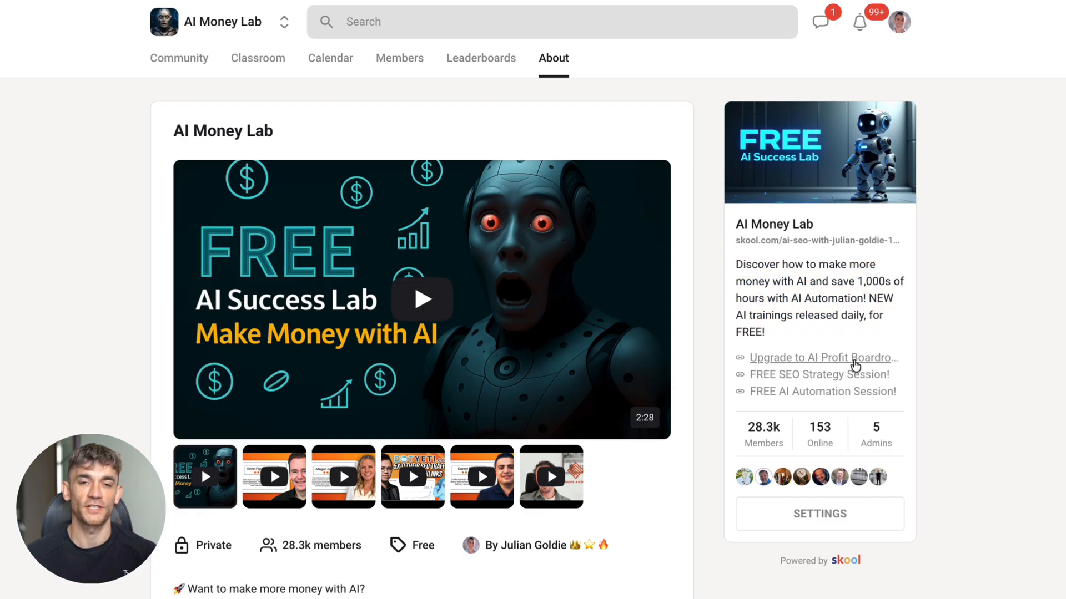
mouse_move(591, 220)
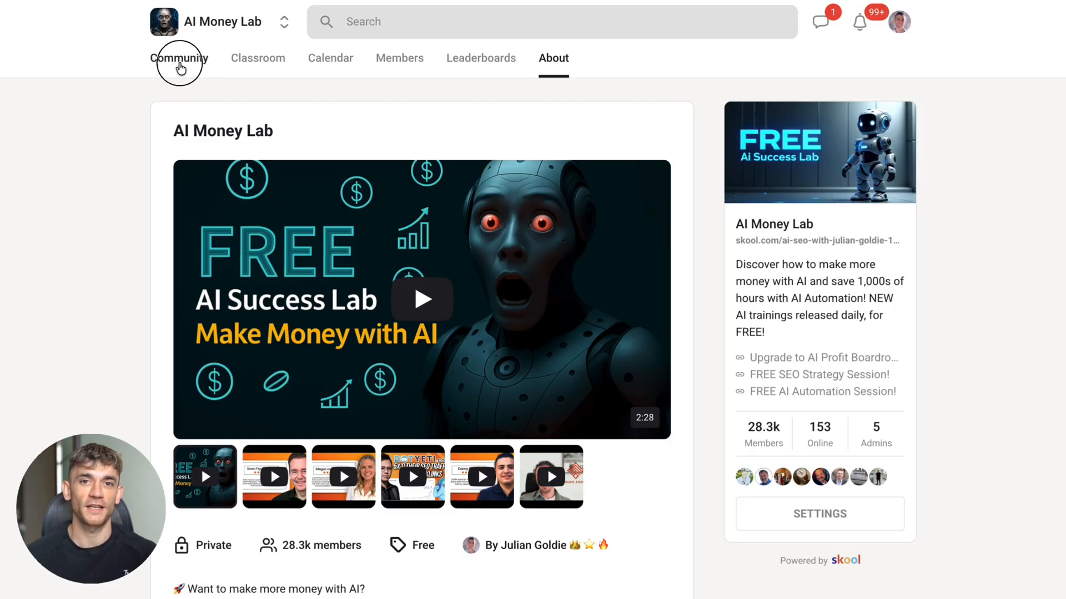
Browse the AI Money Lab community feed through pinned posts and the 30-day leaderboard.
left_click(179, 58)
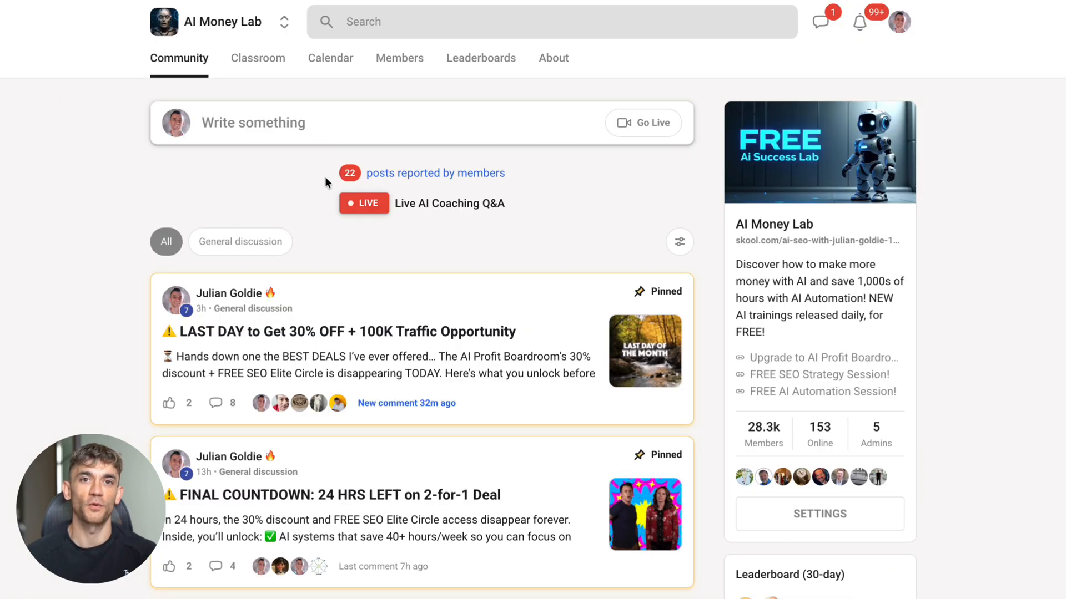
scroll("down", 3)
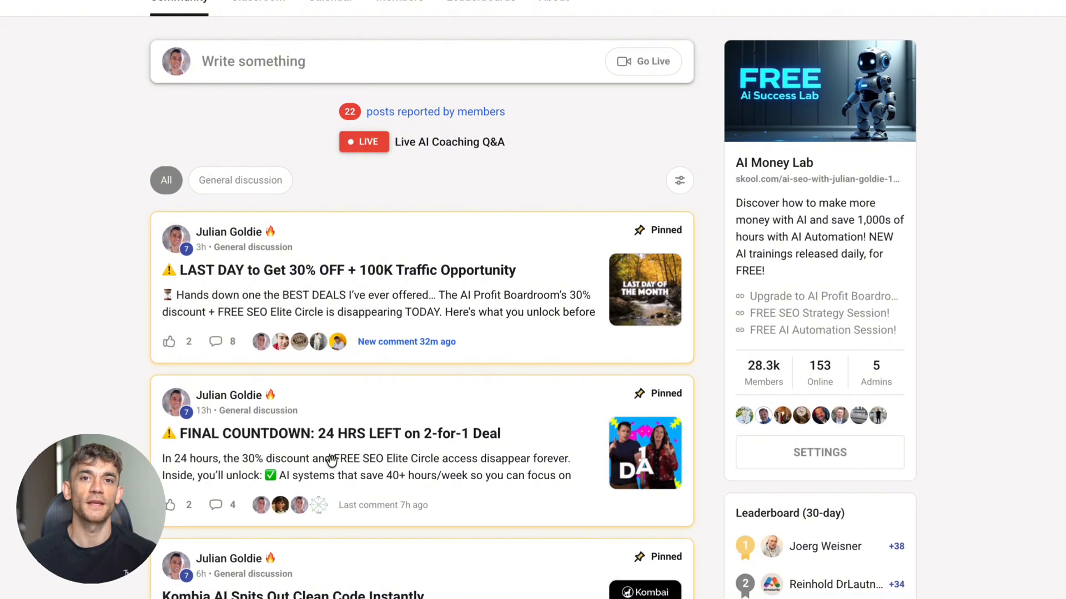
left_click(292, 595)
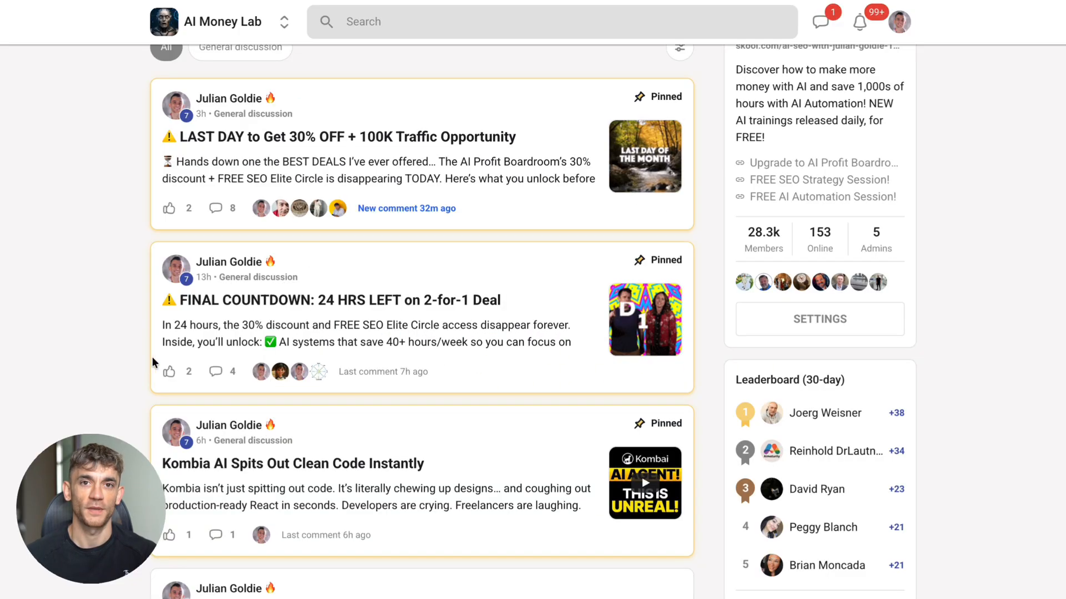
scroll("down", 3)
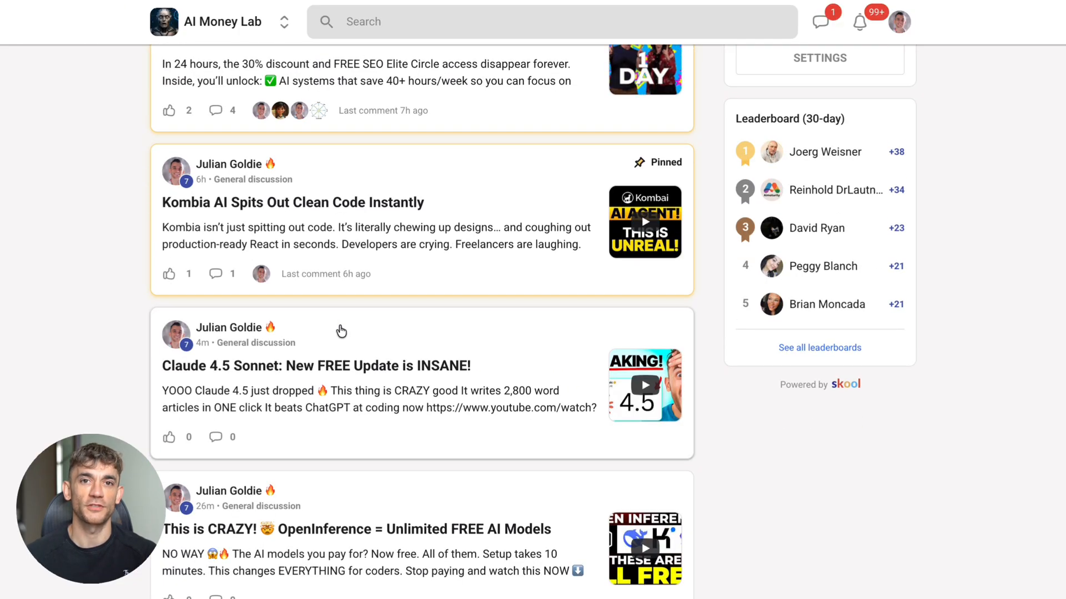